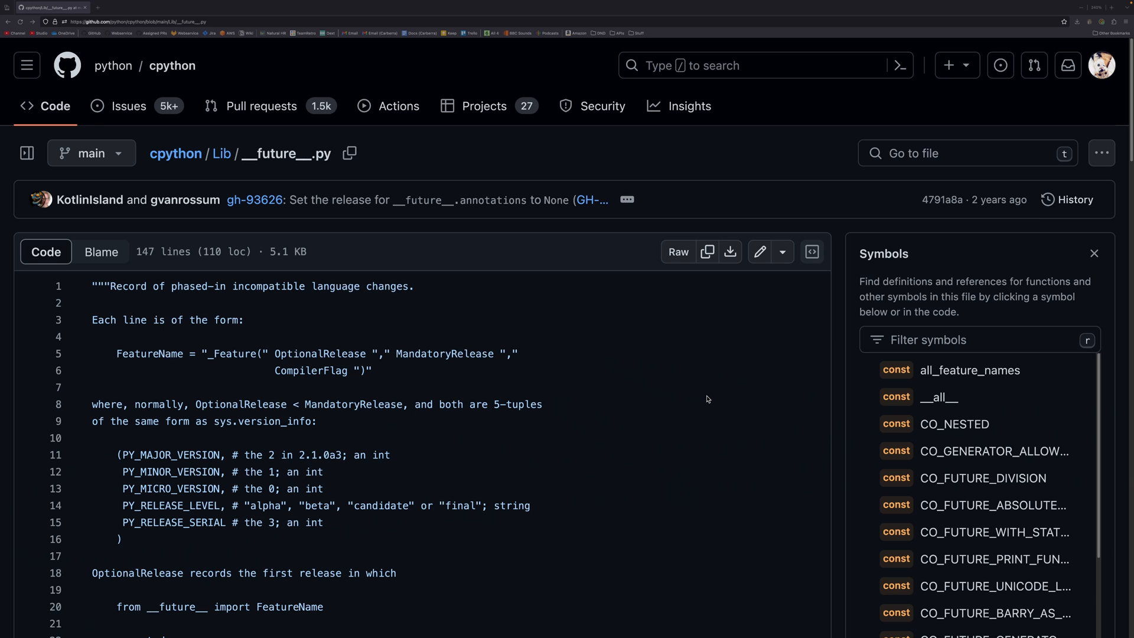
Scroll __future__.py down to the _Feature definitions like nested_scopes, generators and division.
scroll("down", 3)
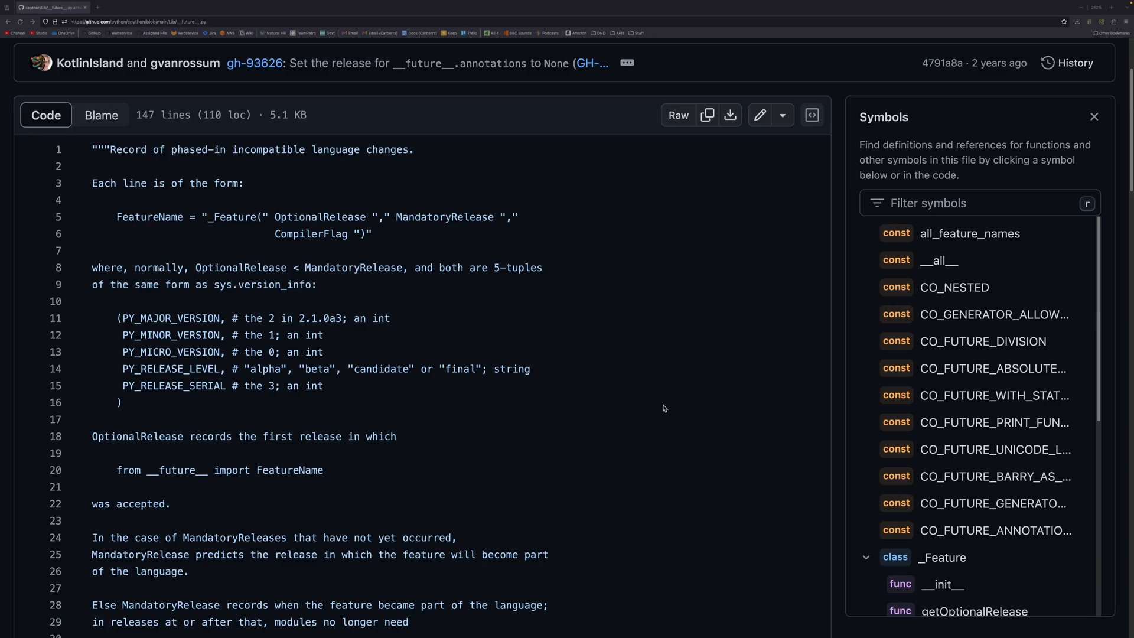
scroll("down", 3)
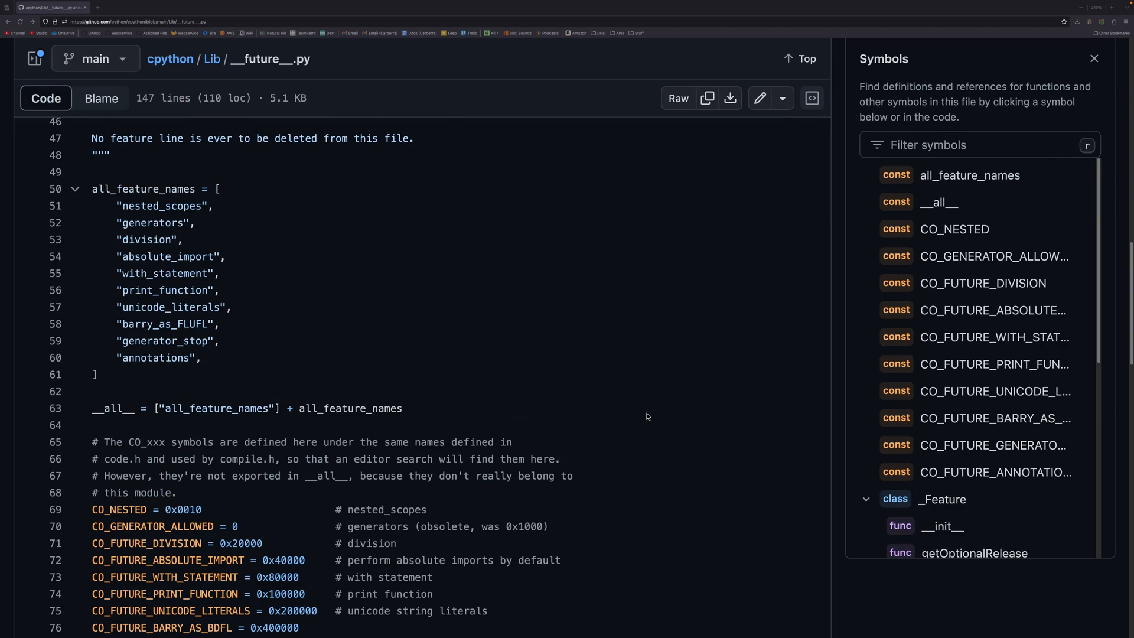
scroll("down", 3)
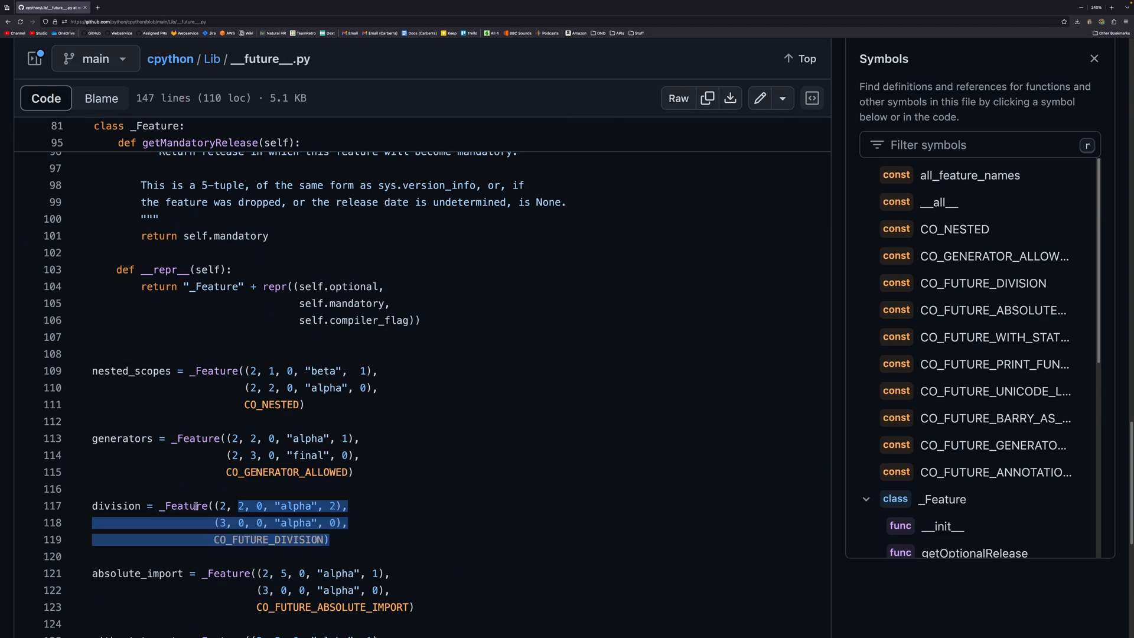
left_click(349, 522)
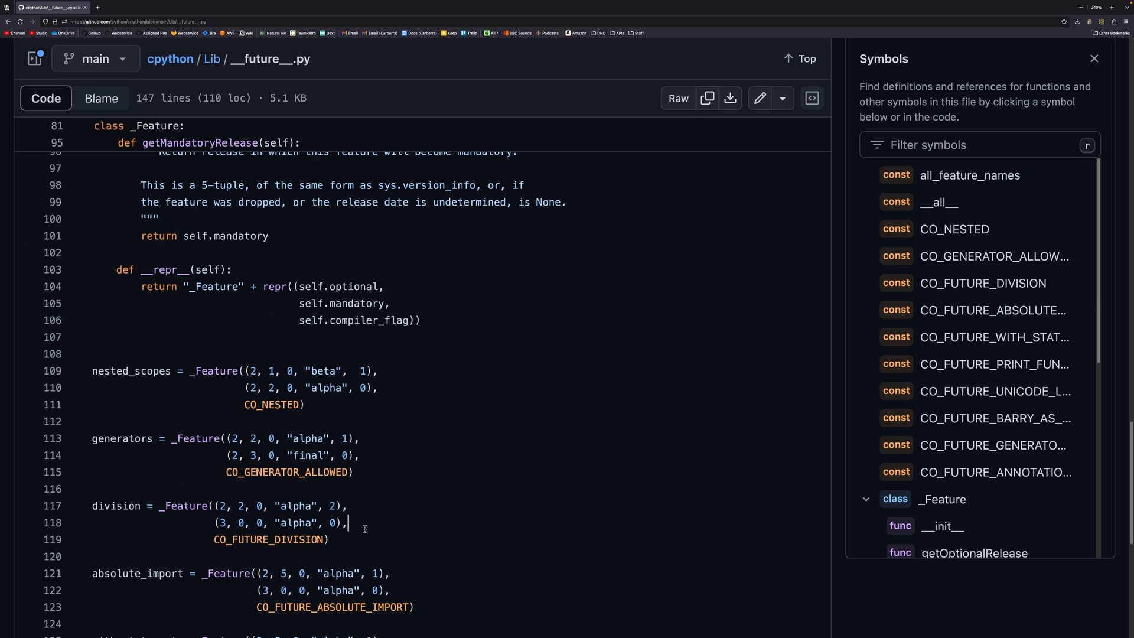
mouse_move(272, 504)
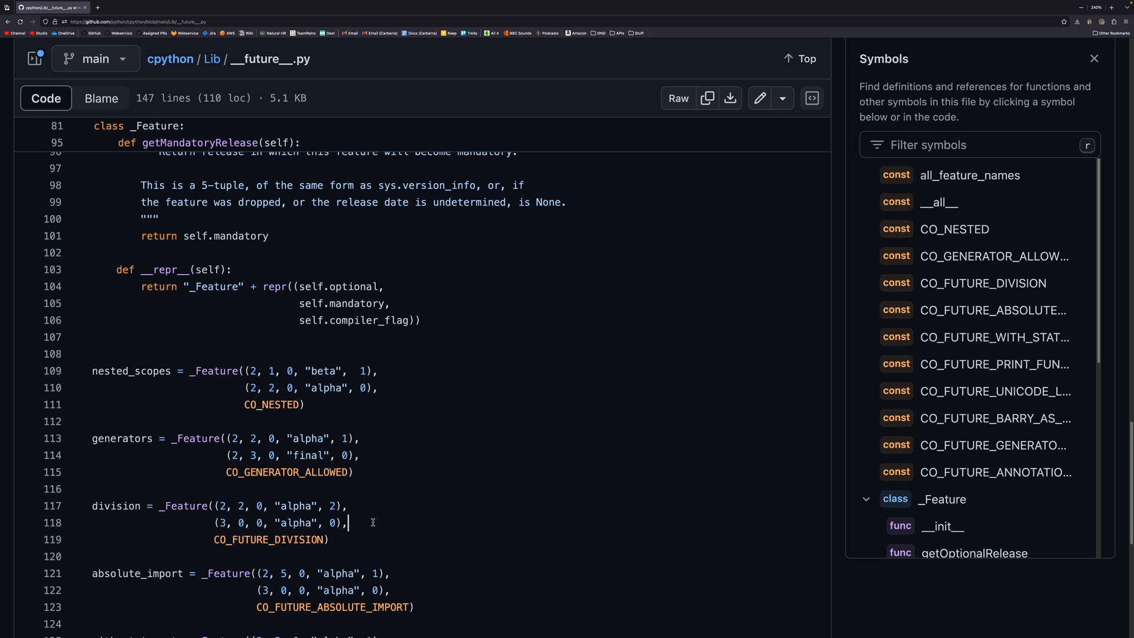
mouse_move(367, 473)
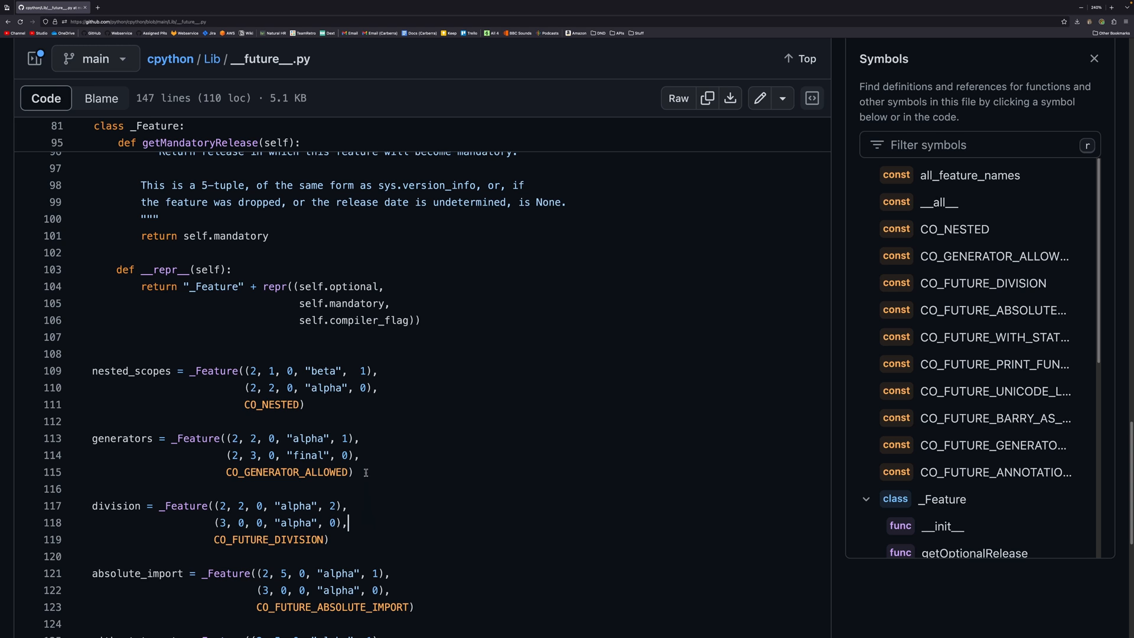
Scroll to the barry_as_FLUFL definition at the end of __future__.py with None references shown.
scroll("down", 3)
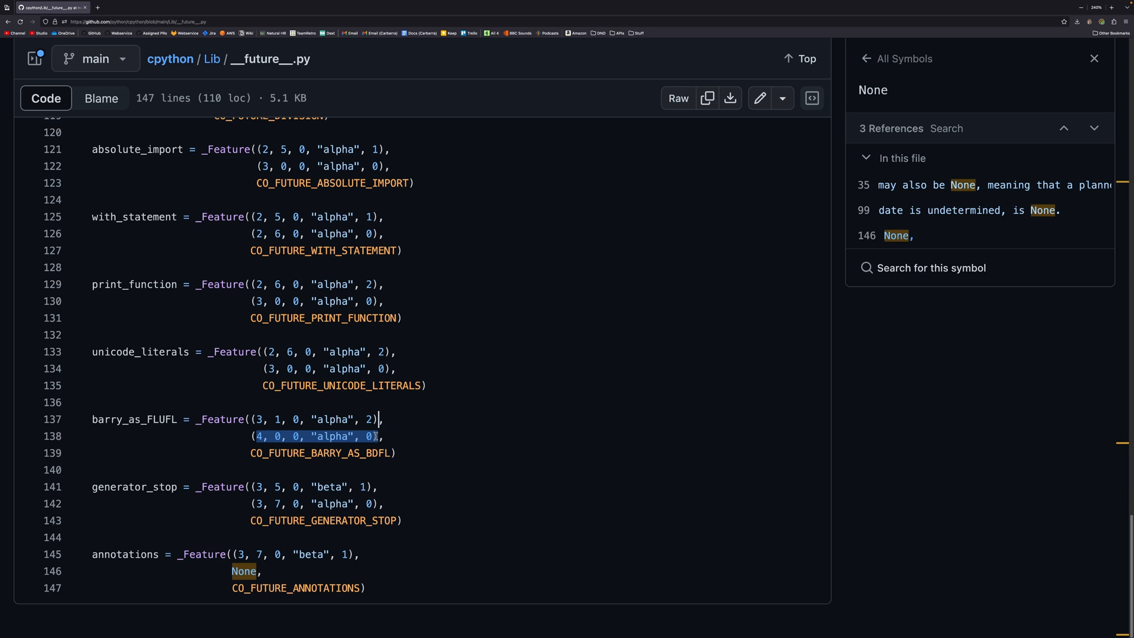
left_click(397, 453)
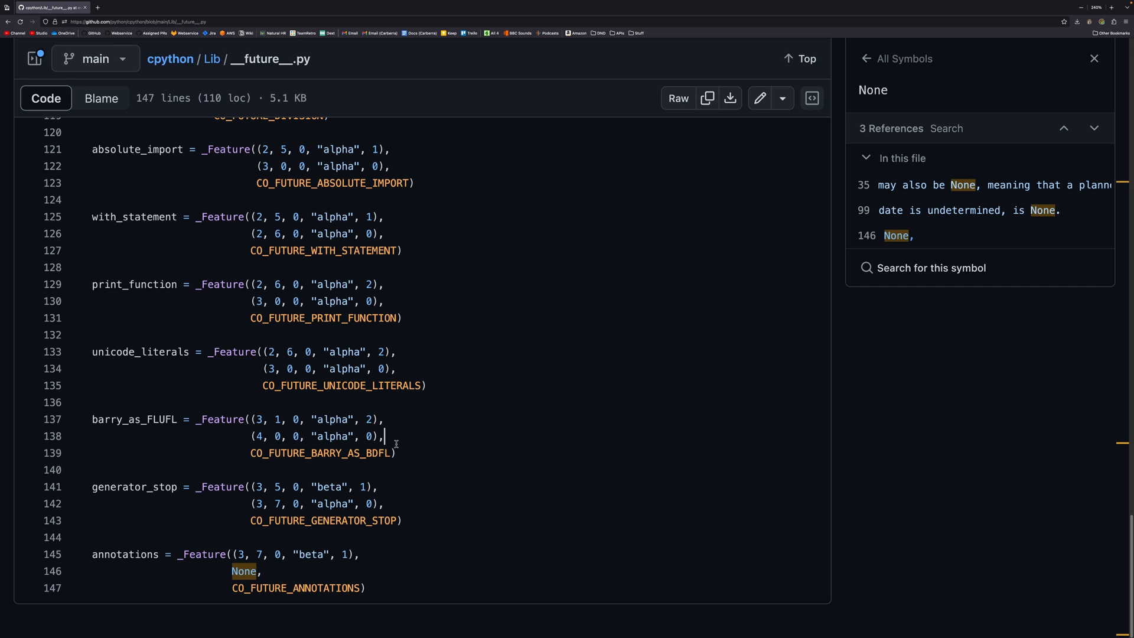
mouse_move(535, 472)
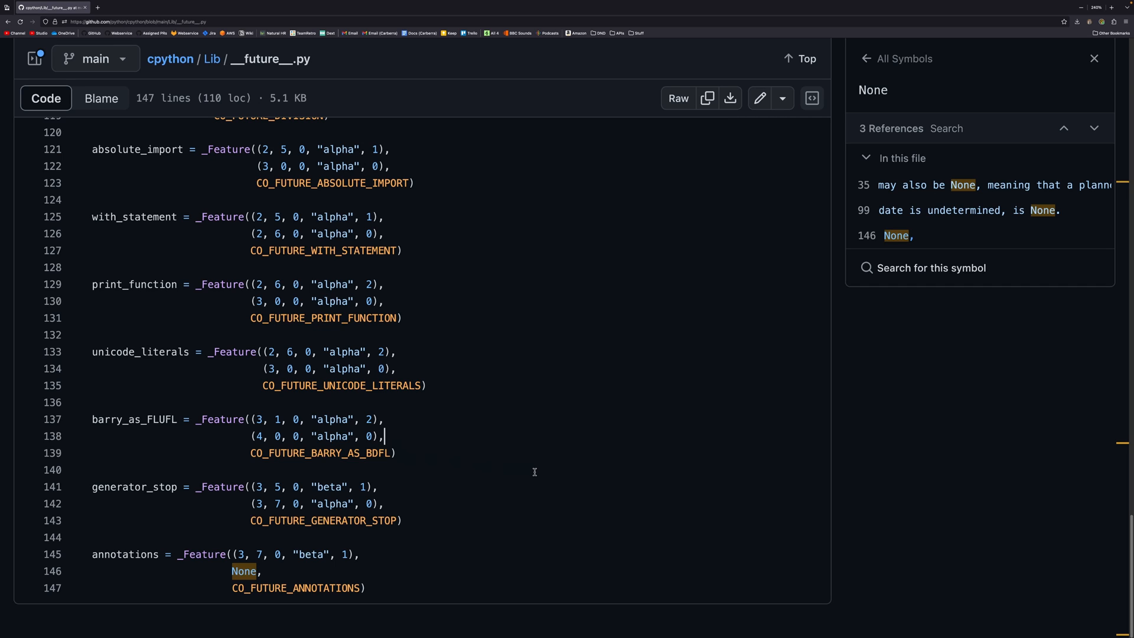
mouse_move(475, 370)
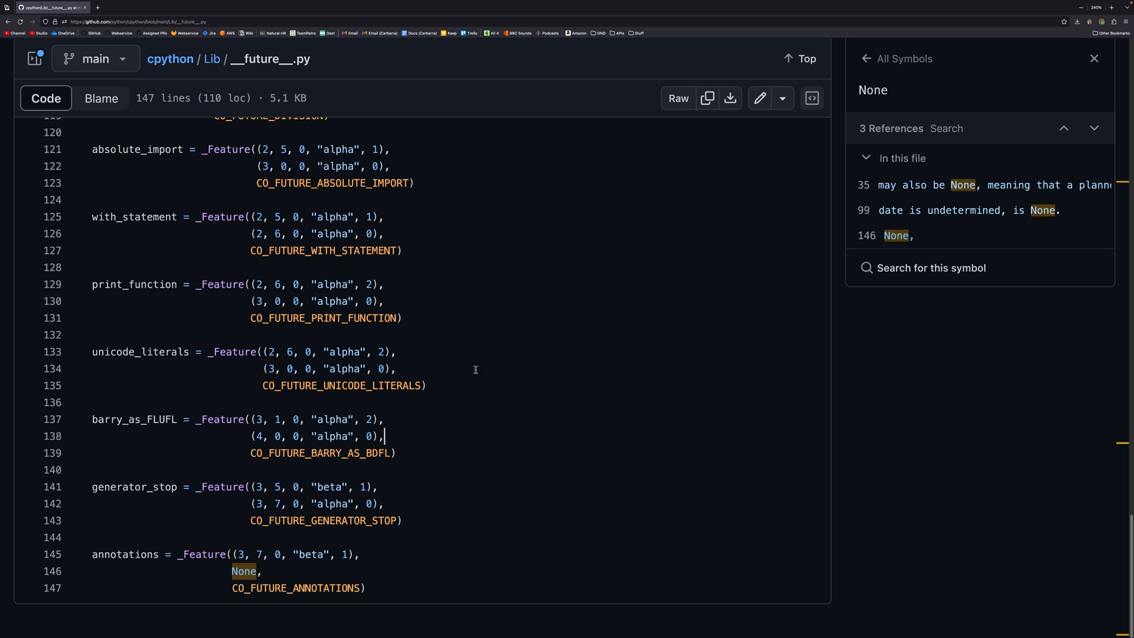
mouse_move(482, 370)
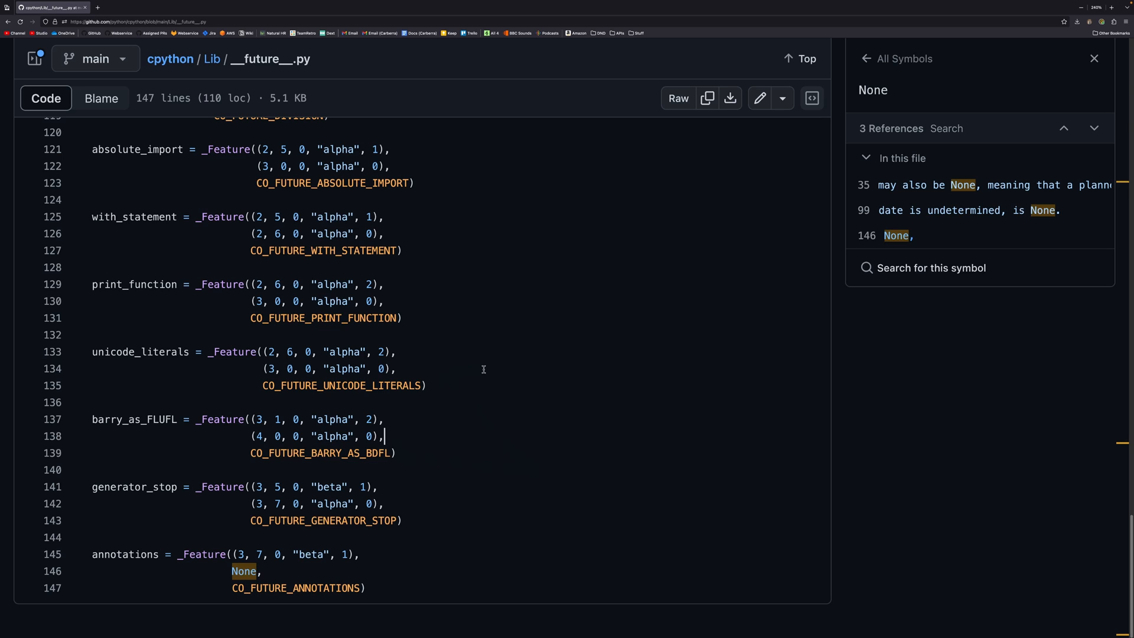
mouse_move(411, 218)
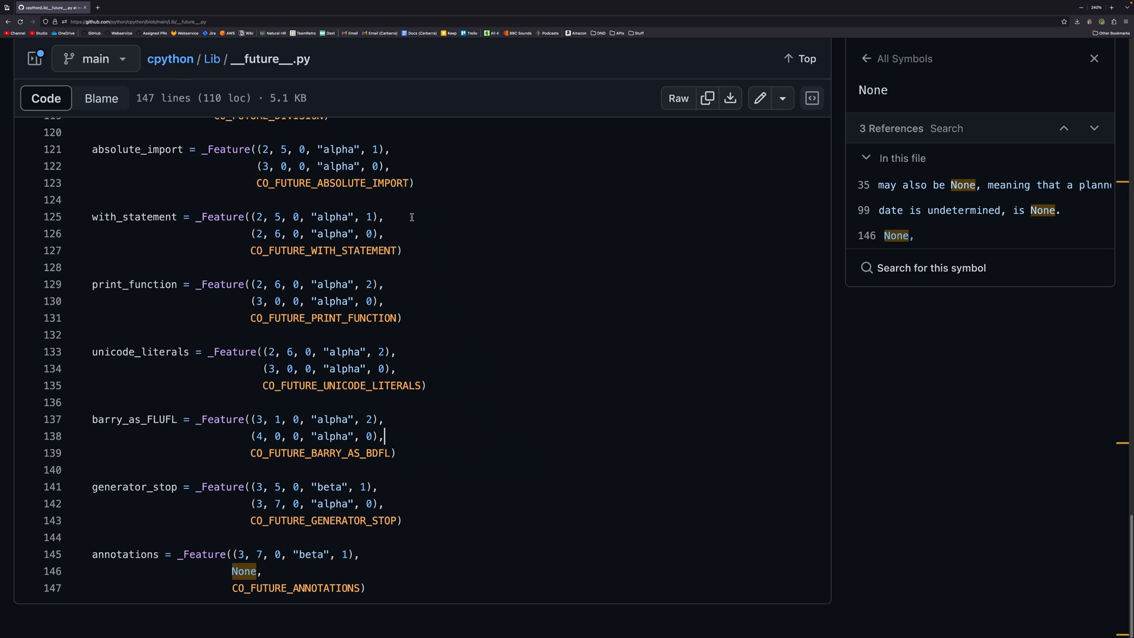
In a new tab, enter files.carberra.xyz/python/python-4000.zip in the address bar.
left_click(172, 8)
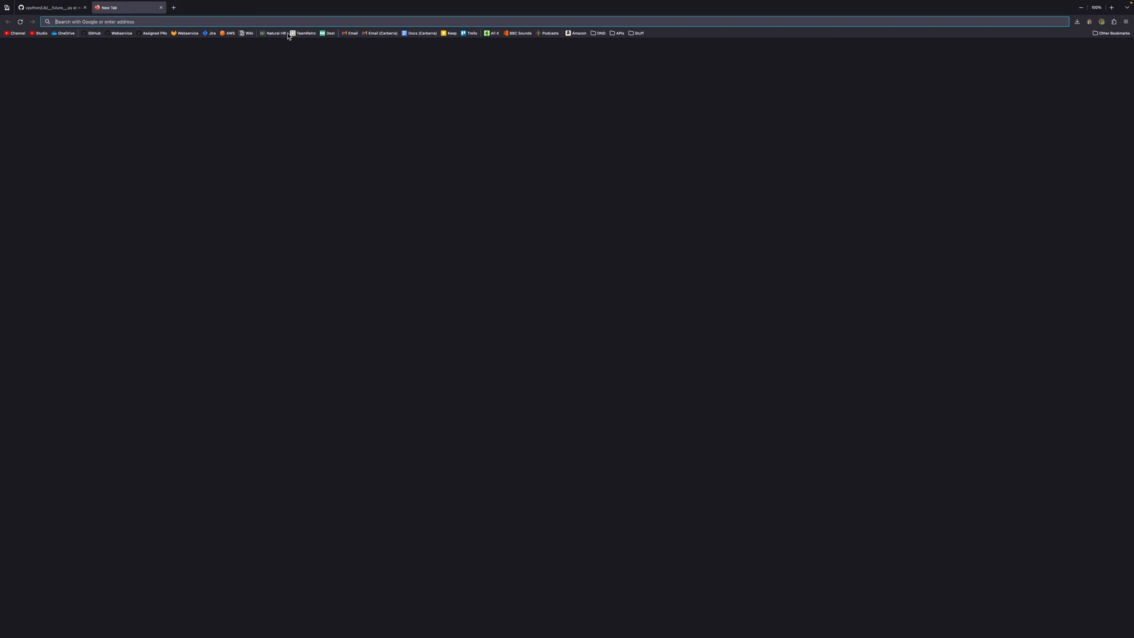
type("carberra.")
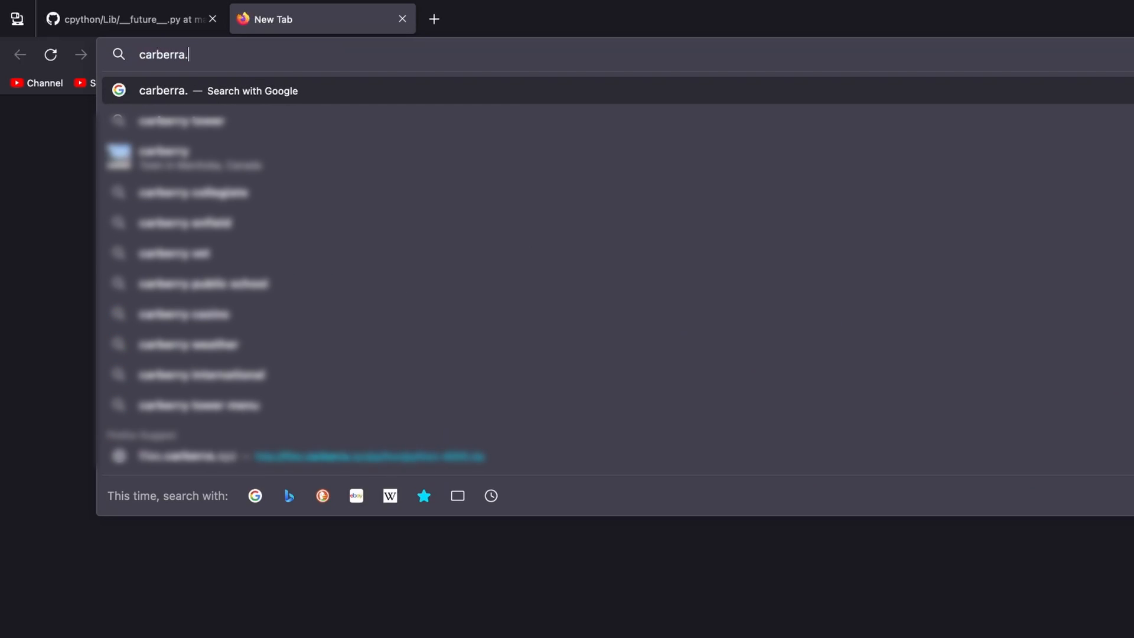
type("xyz/")
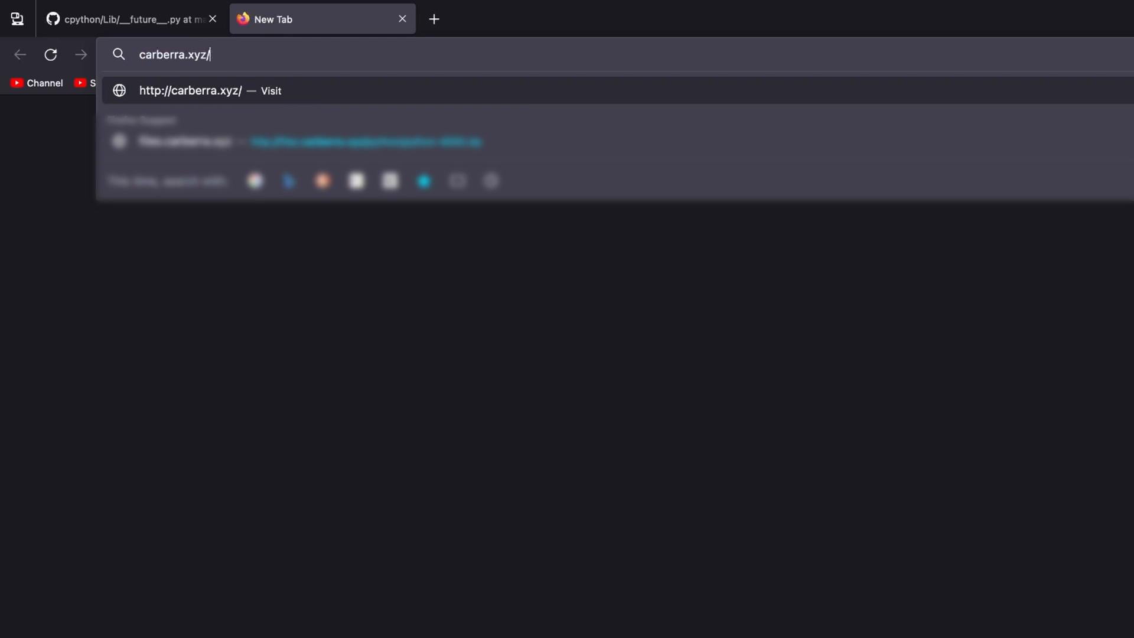
type("files.")
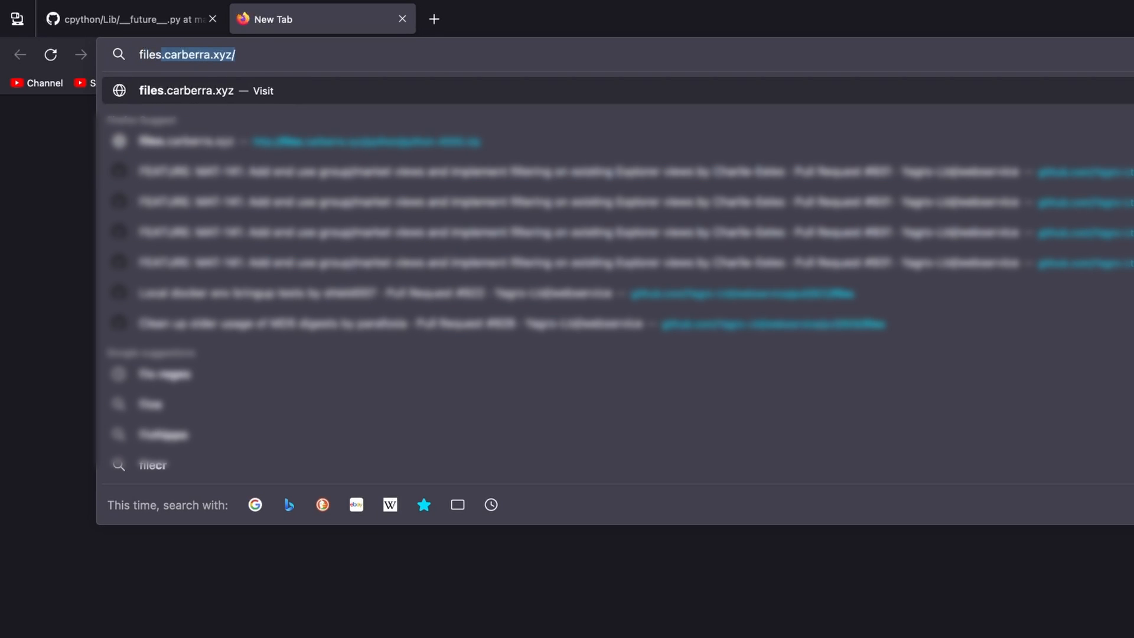
type("python.")
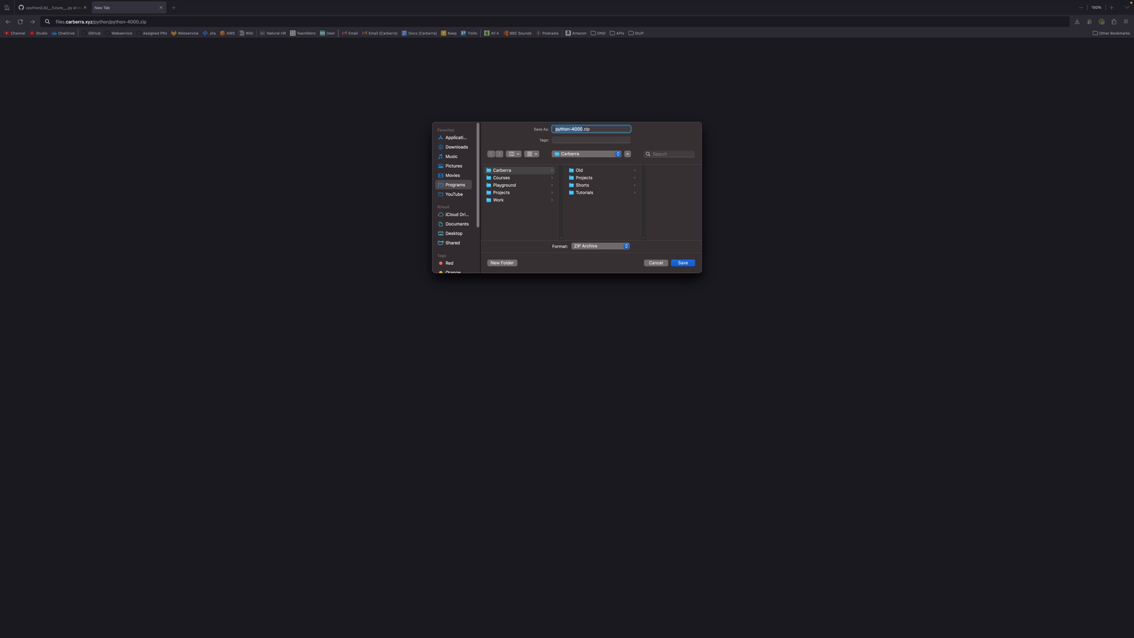
mouse_move(528, 359)
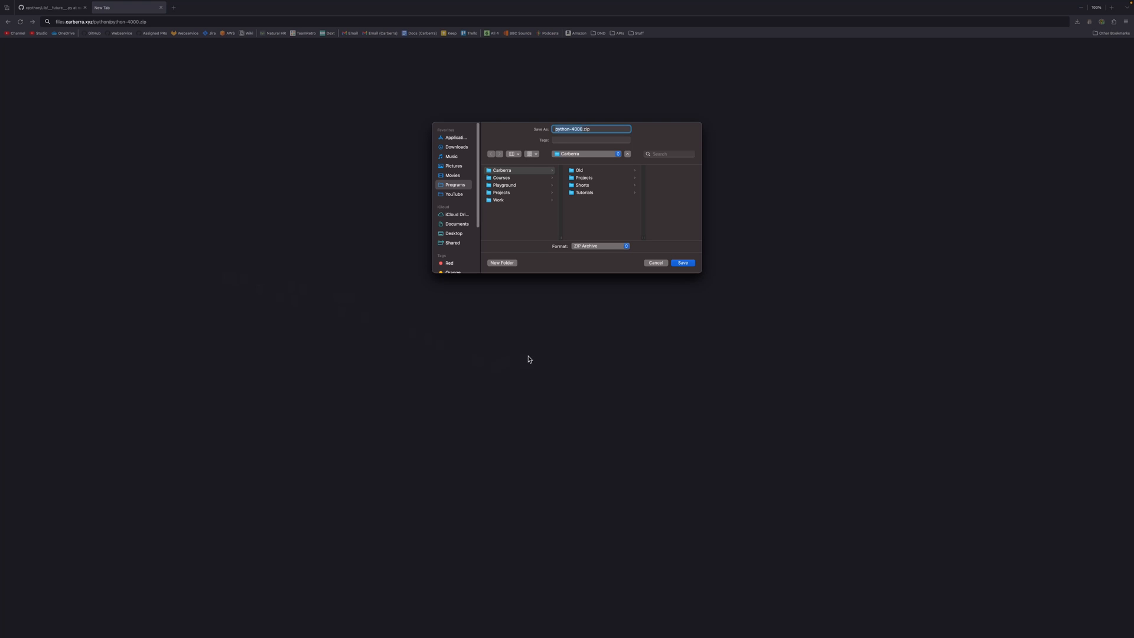
Save the python-4000.zip download with its default name.
left_click(682, 263)
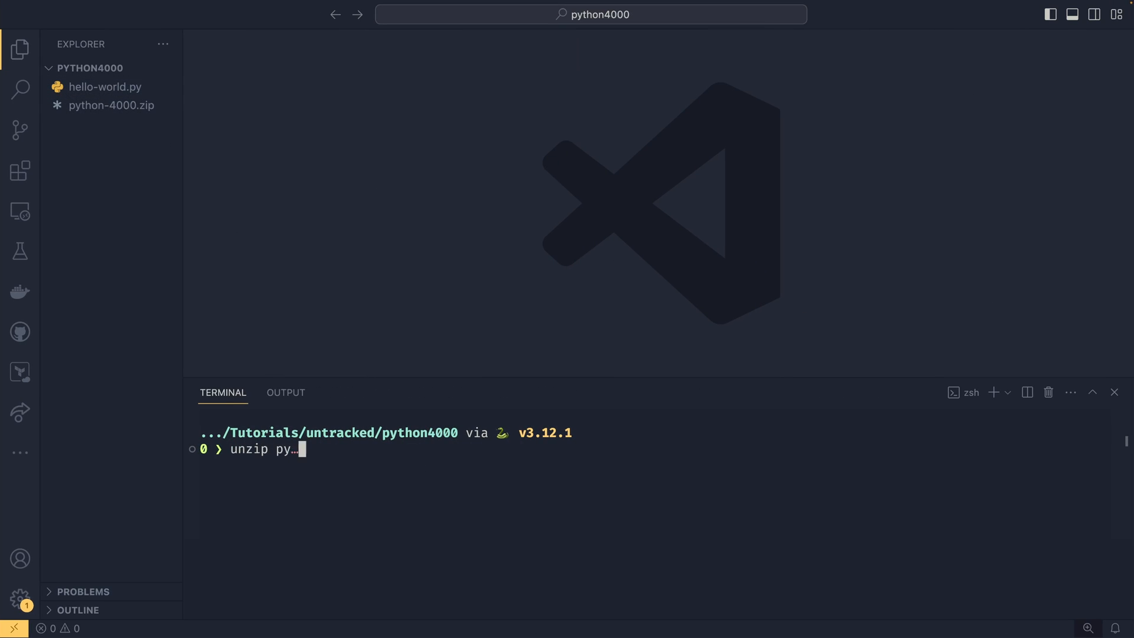
Run unzip python-4000.zip in the integrated terminal.
key("Return")
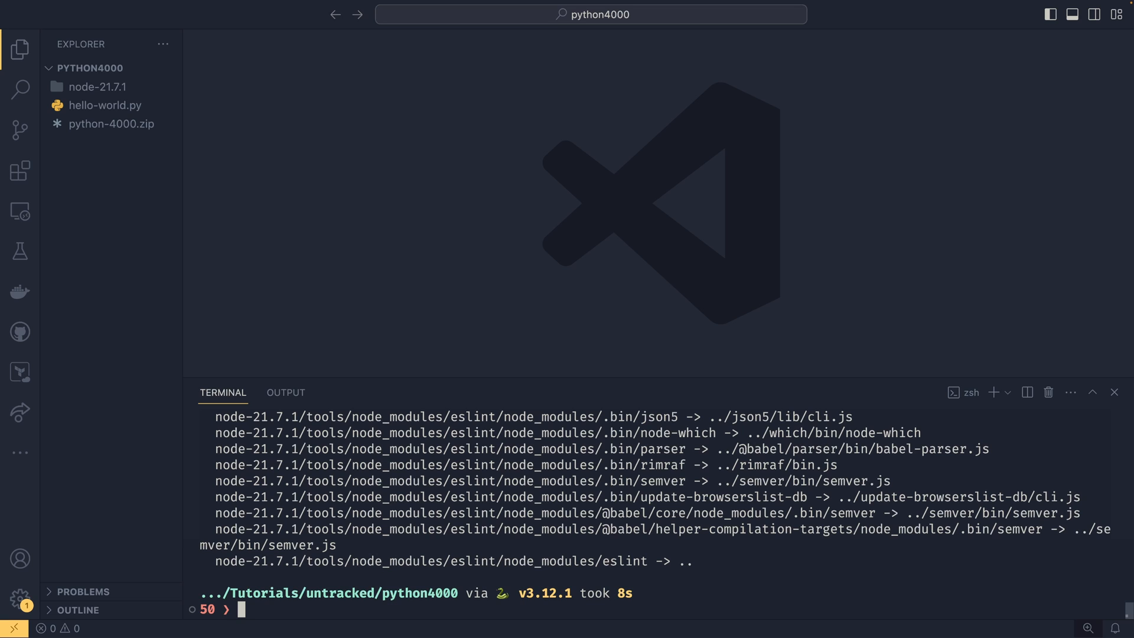
mouse_move(206, 221)
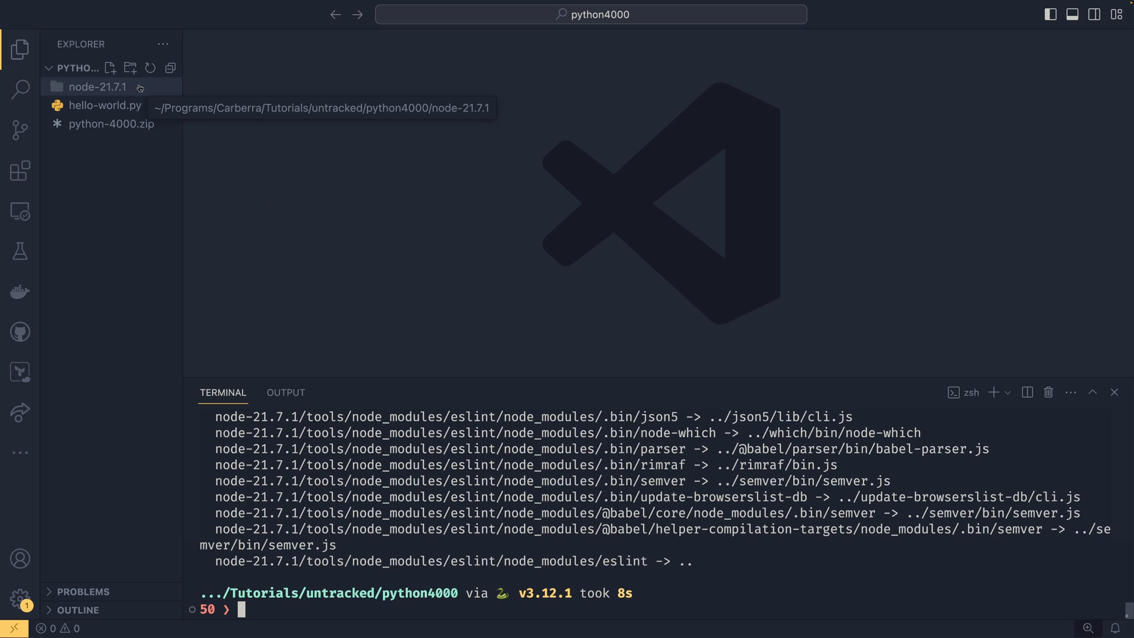
Expand node-21.7.1 and its src folder, peeking into the crypto subfolder.
left_click(97, 86)
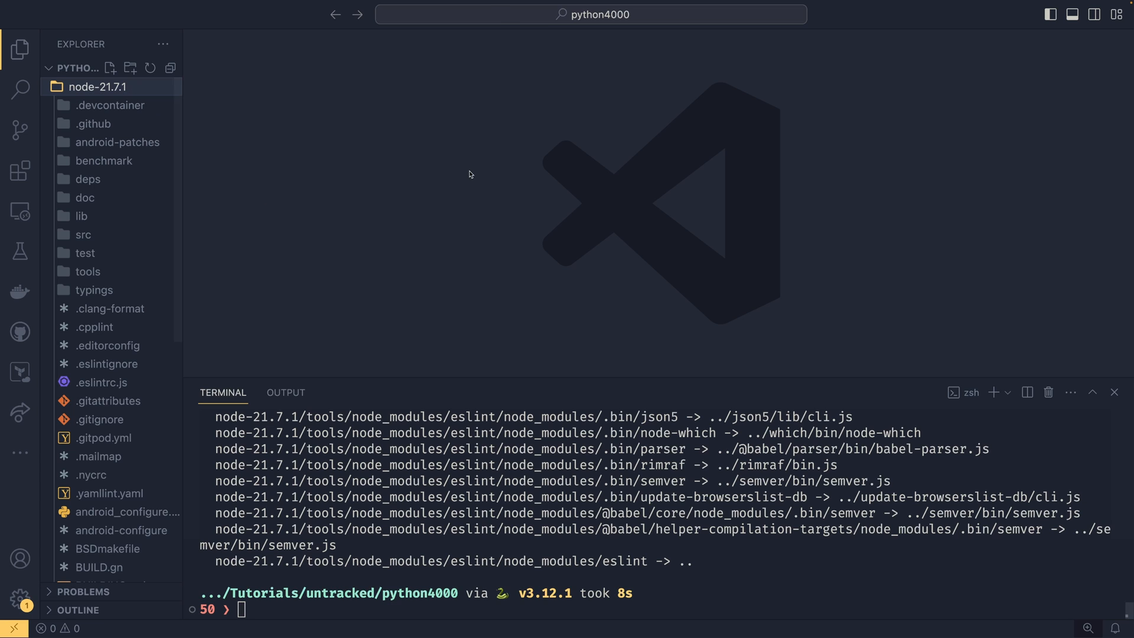
left_click(83, 234)
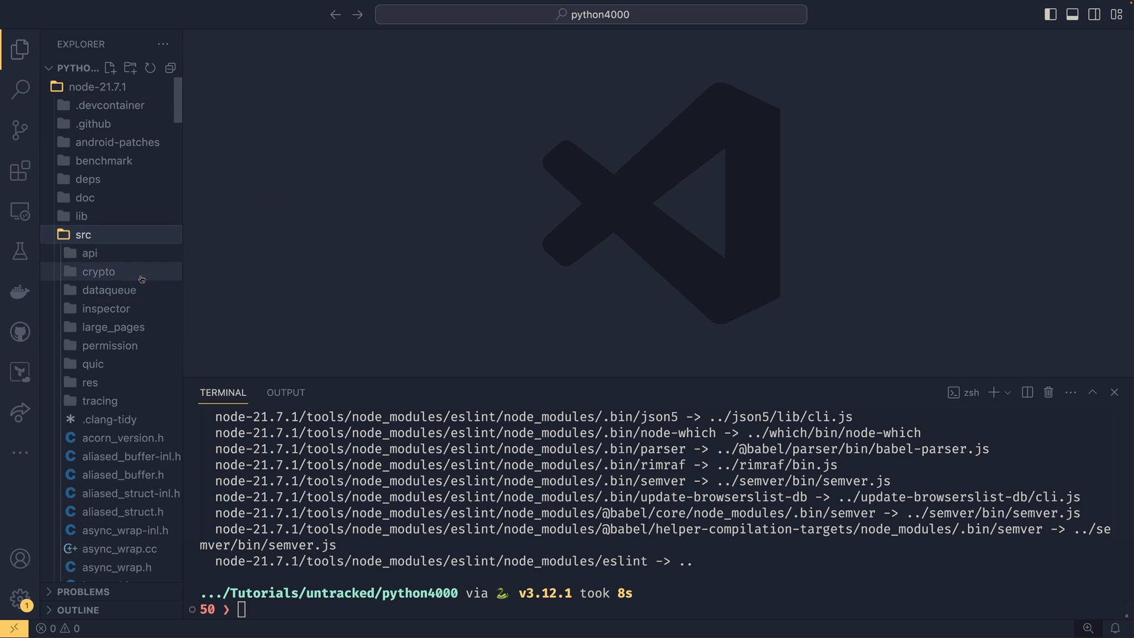
scroll("down", 3)
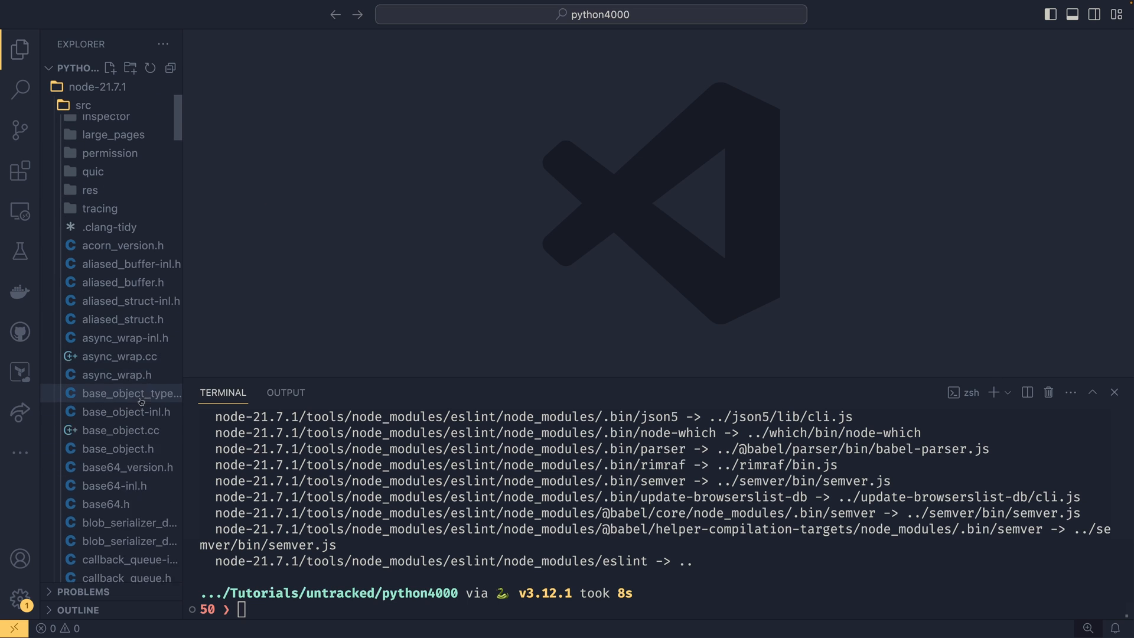
scroll("down", 3)
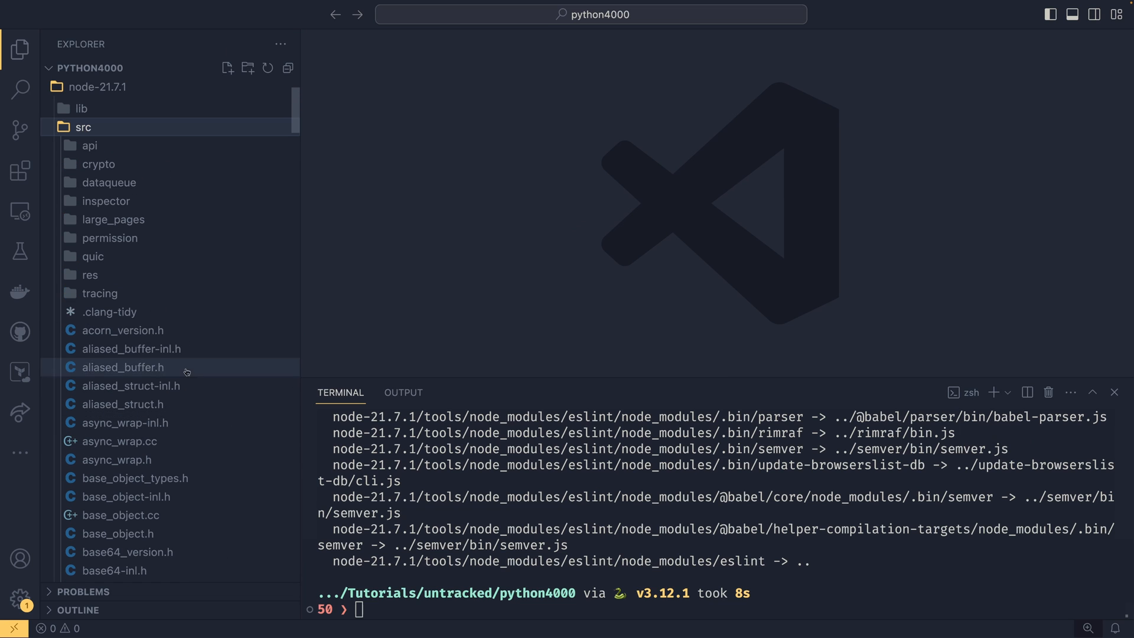
left_click(98, 164)
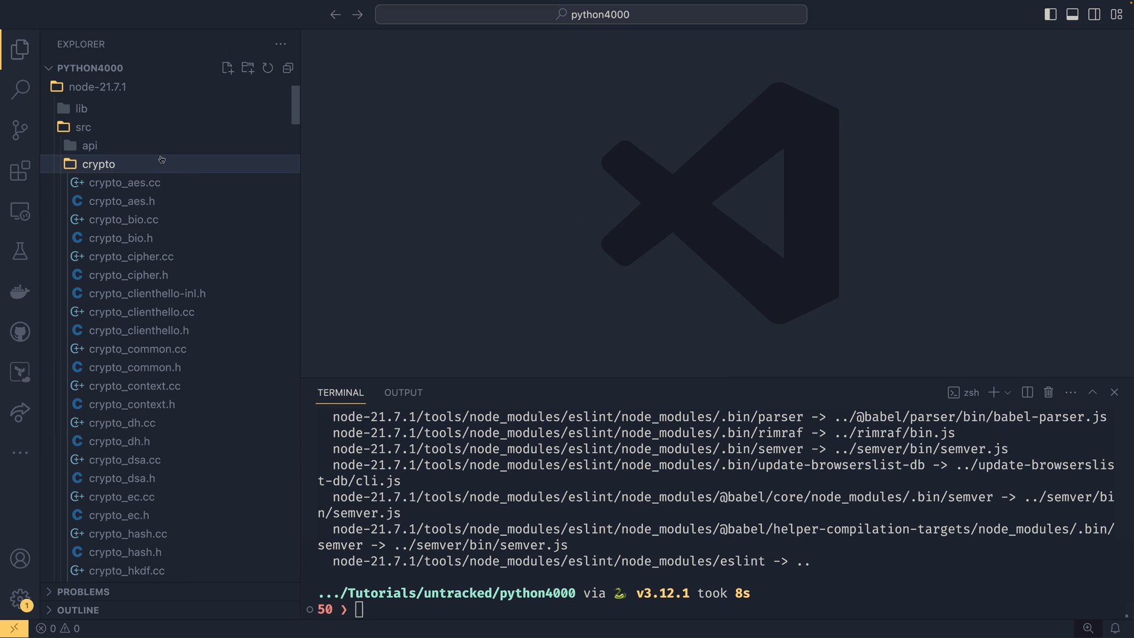
mouse_move(182, 172)
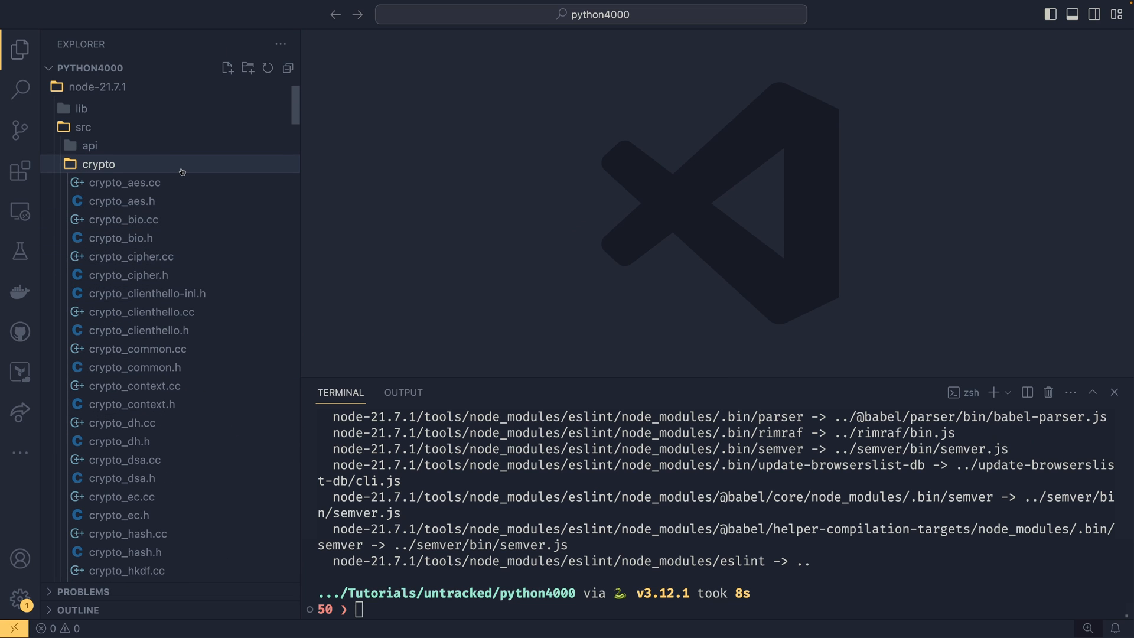
mouse_move(142, 168)
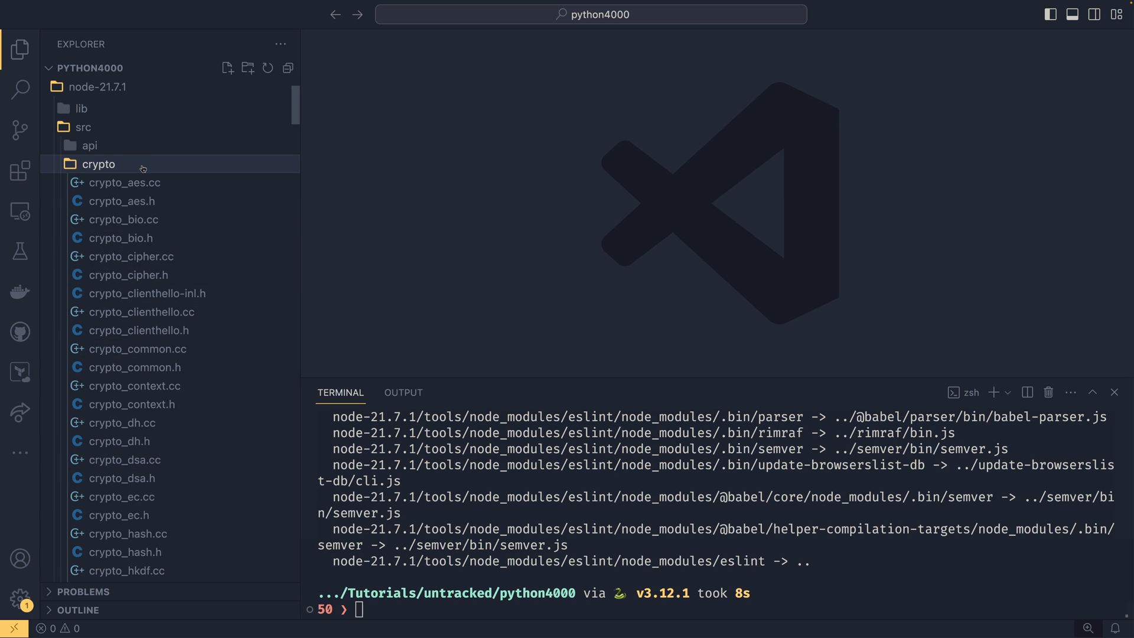
left_click(98, 163)
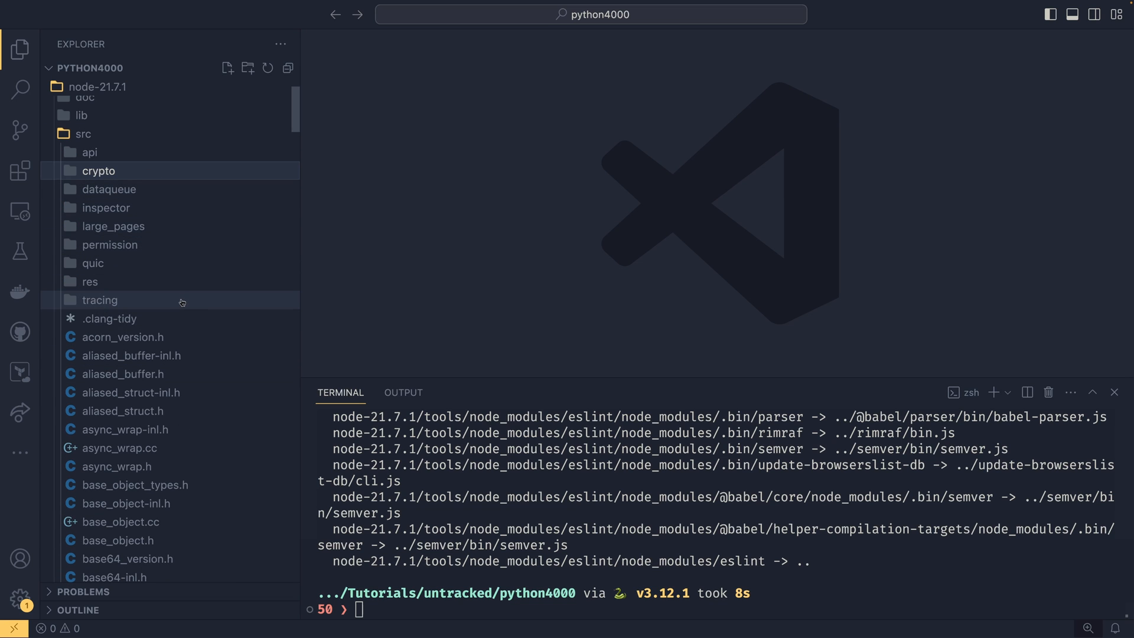
Browse the rest of src, then collapse it to show node-21.7.1's top-level contents like lib, deps and configure.py.
scroll("down", 3)
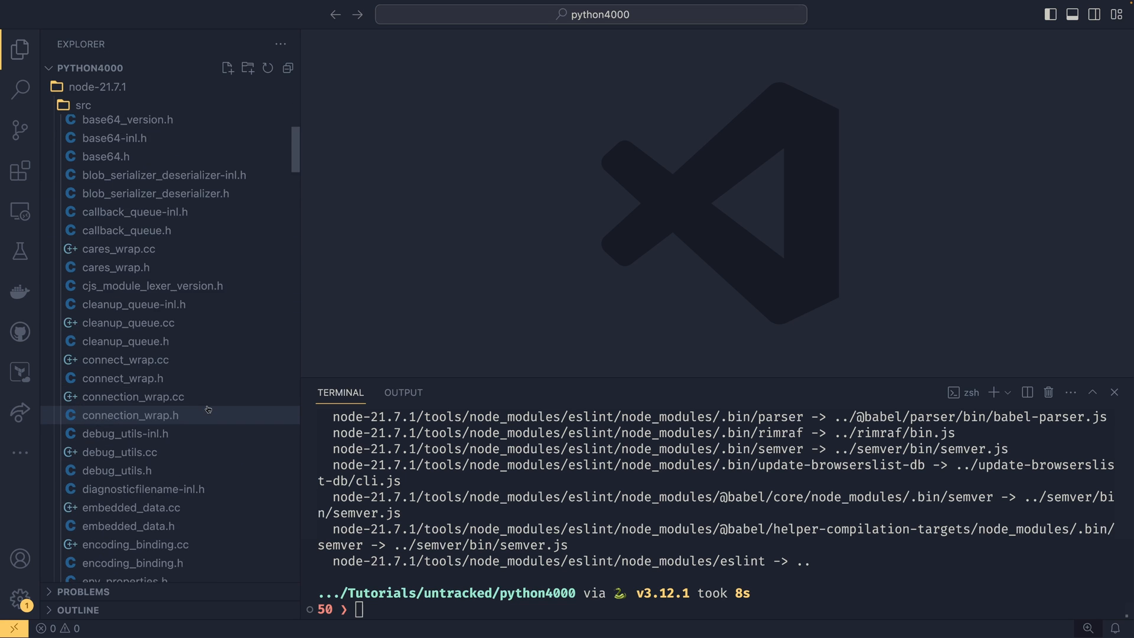
scroll("down", 3)
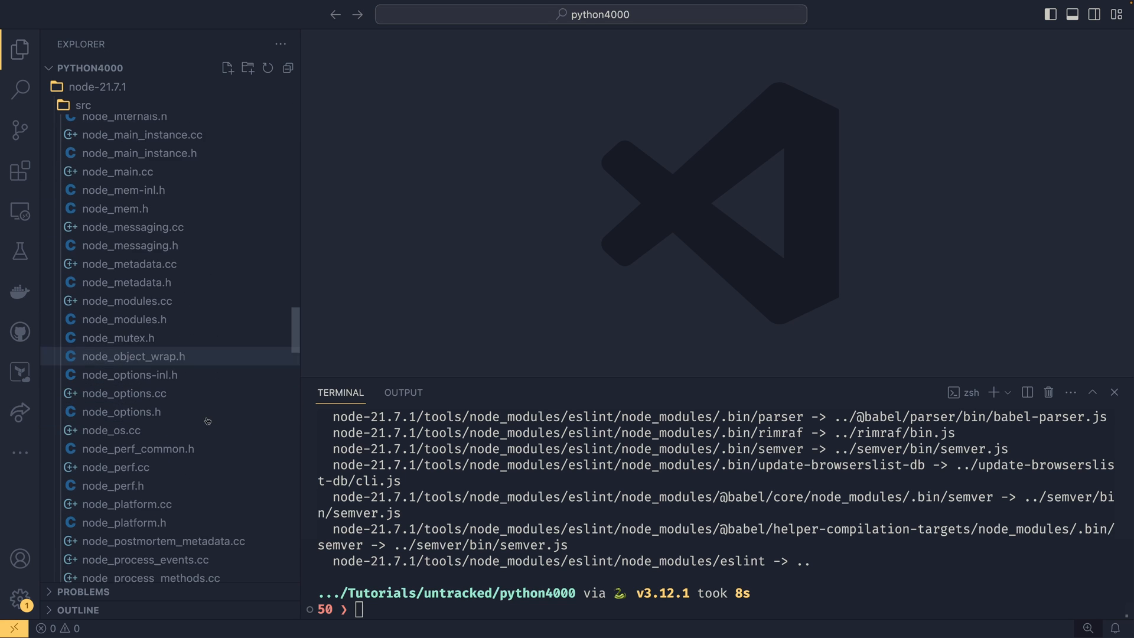
scroll("down", 3)
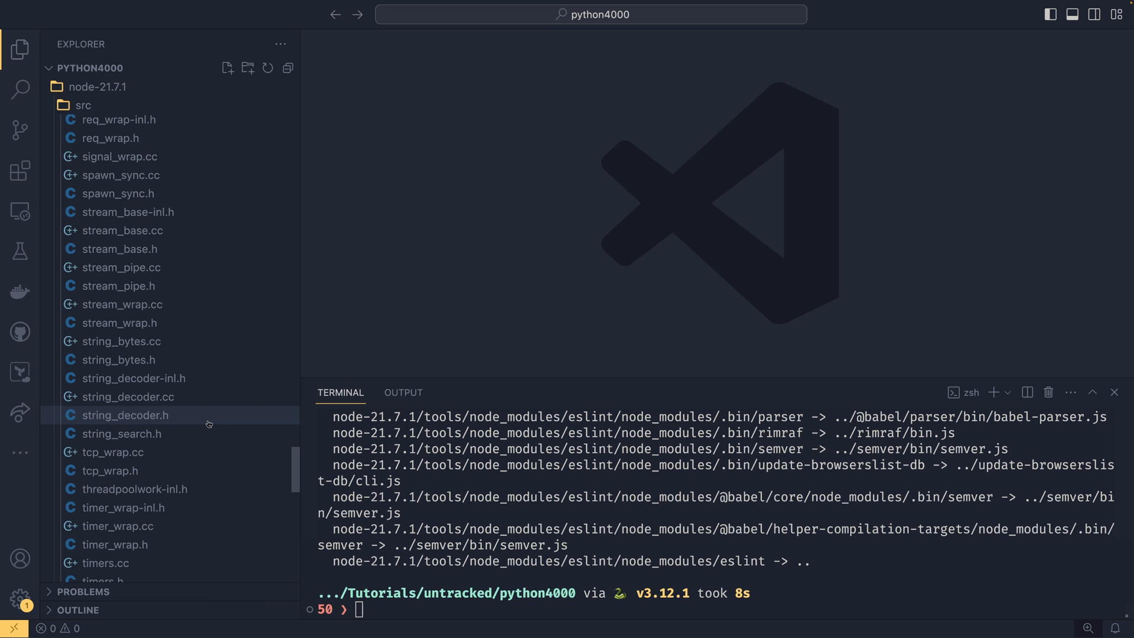
scroll("down", 3)
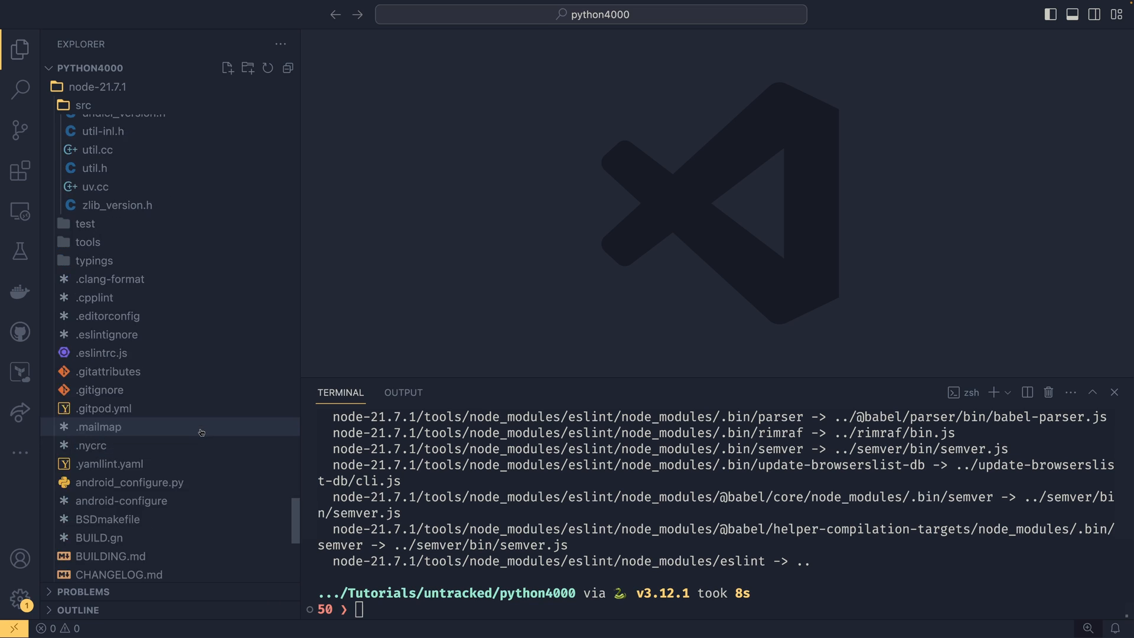
scroll("up", 3)
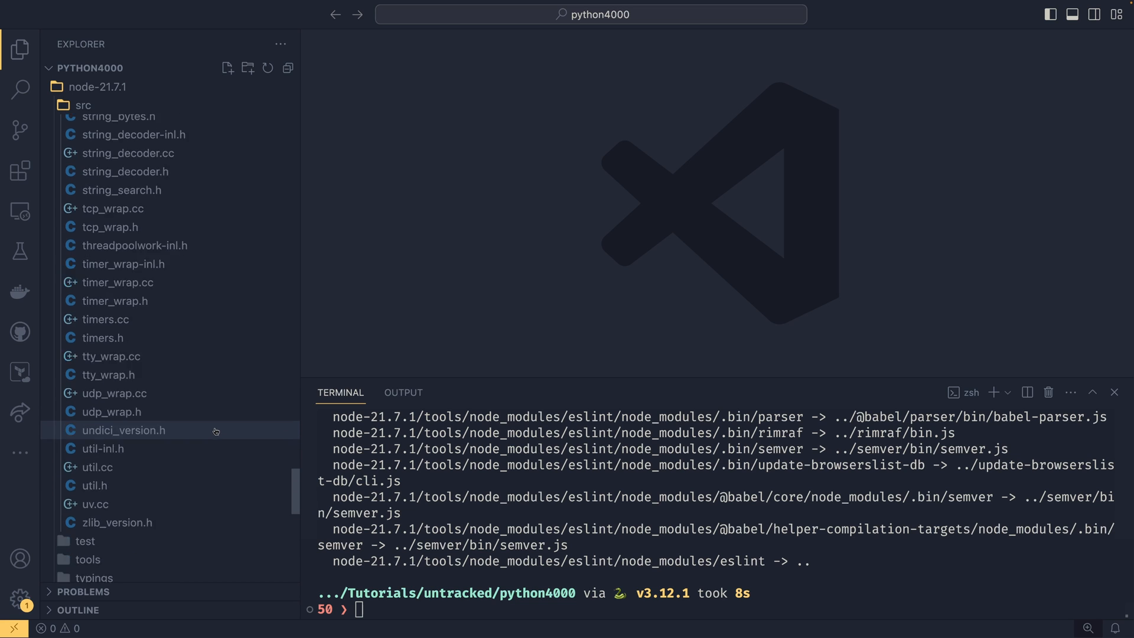
scroll("down", 3)
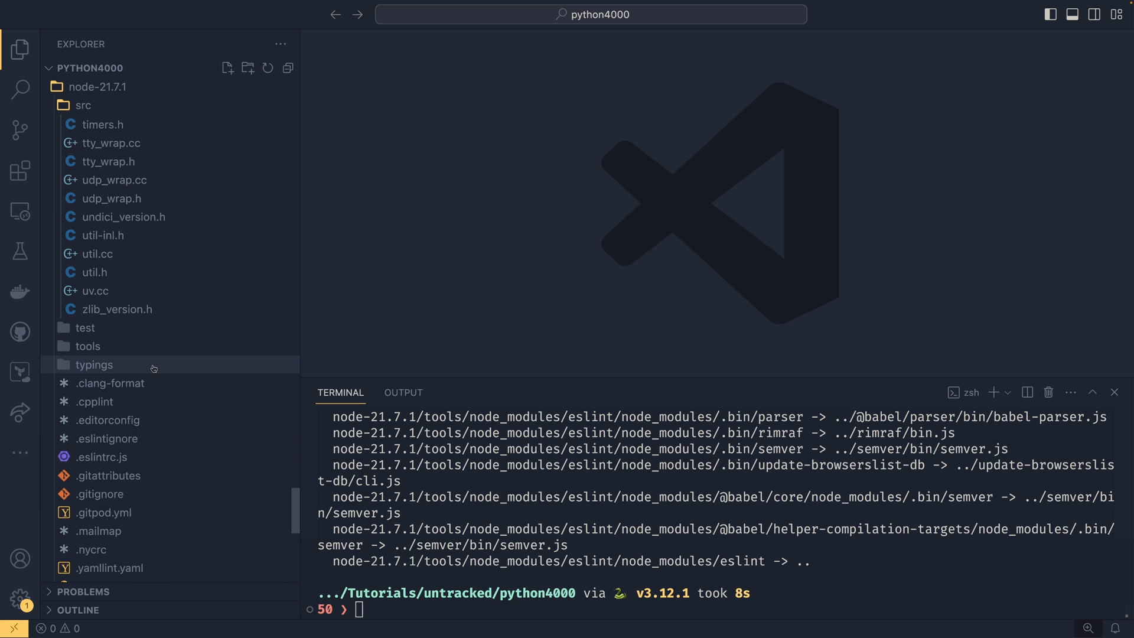
mouse_move(268, 405)
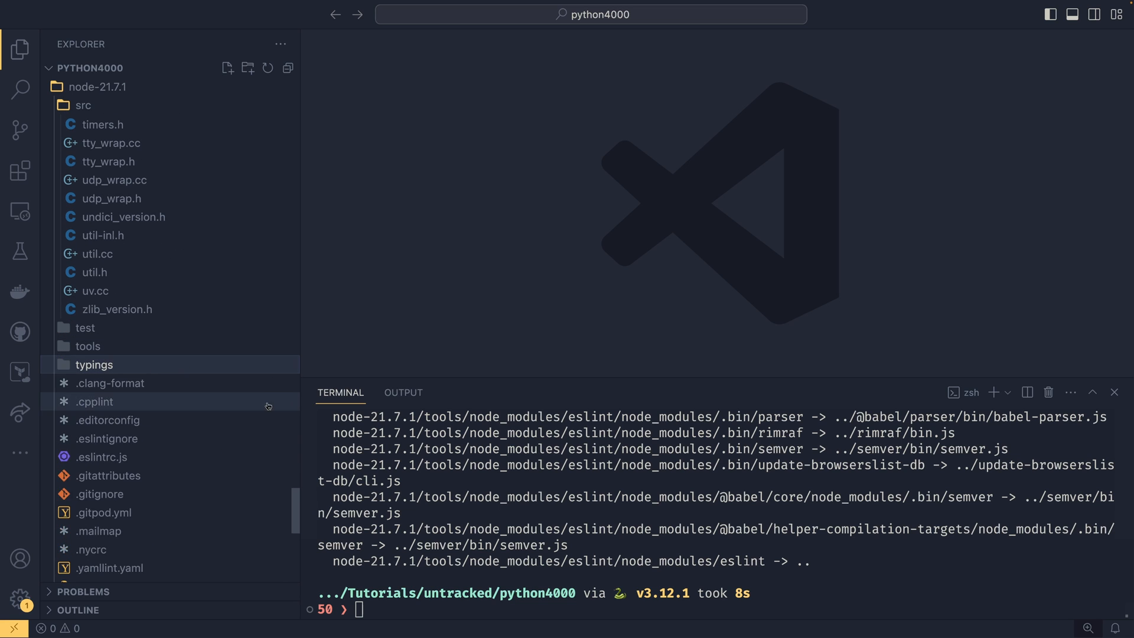
scroll("up", 3)
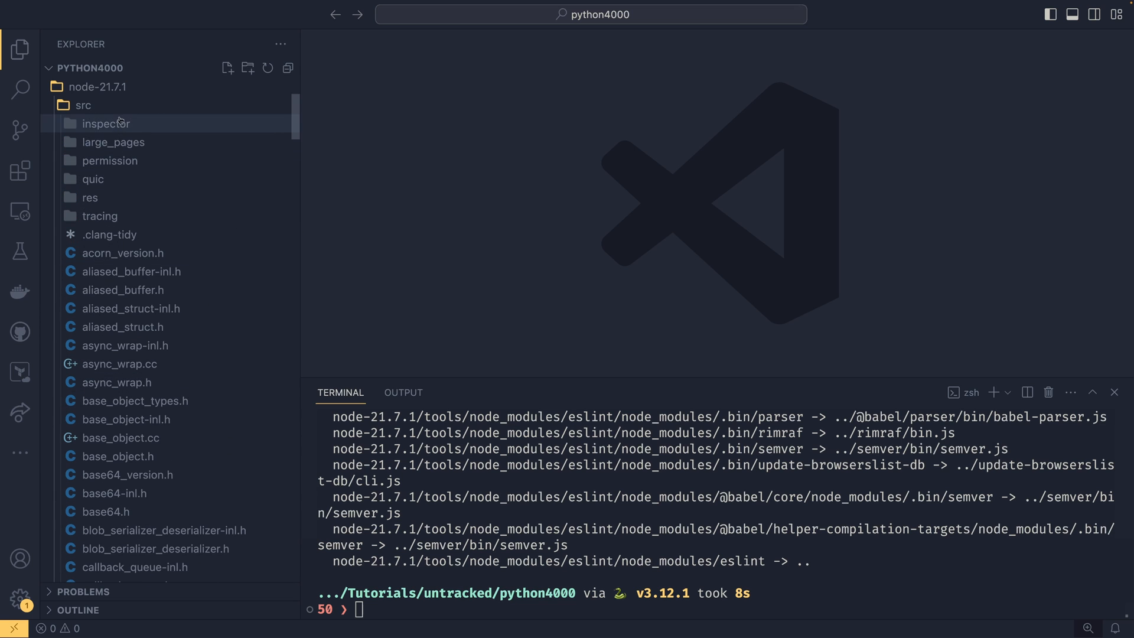
left_click(84, 105)
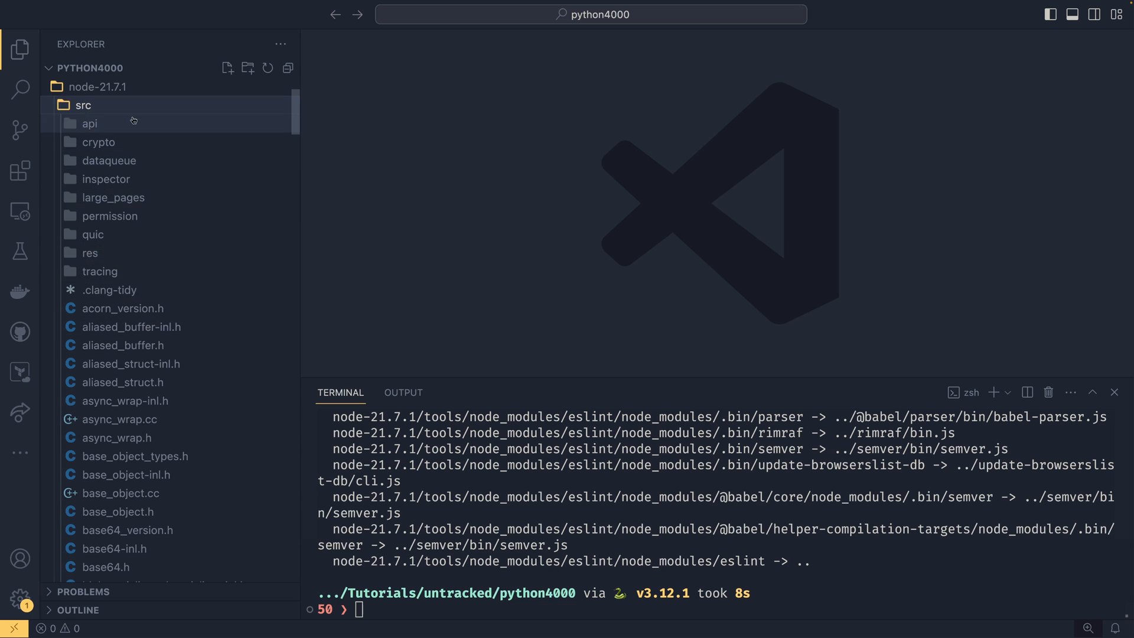
left_click(82, 105)
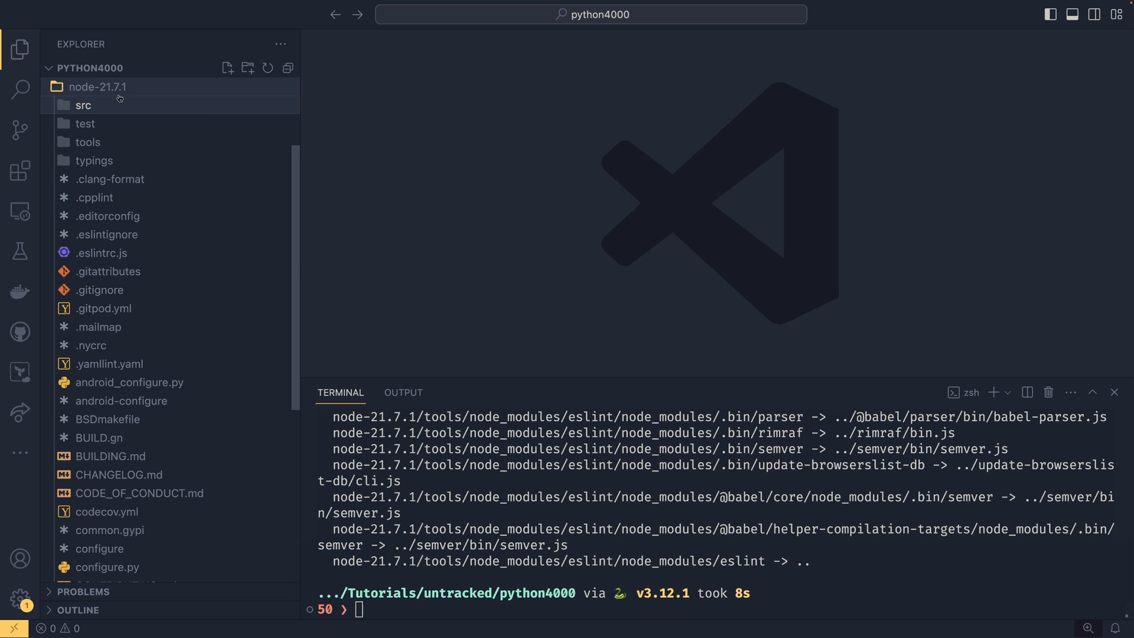
left_click(99, 87)
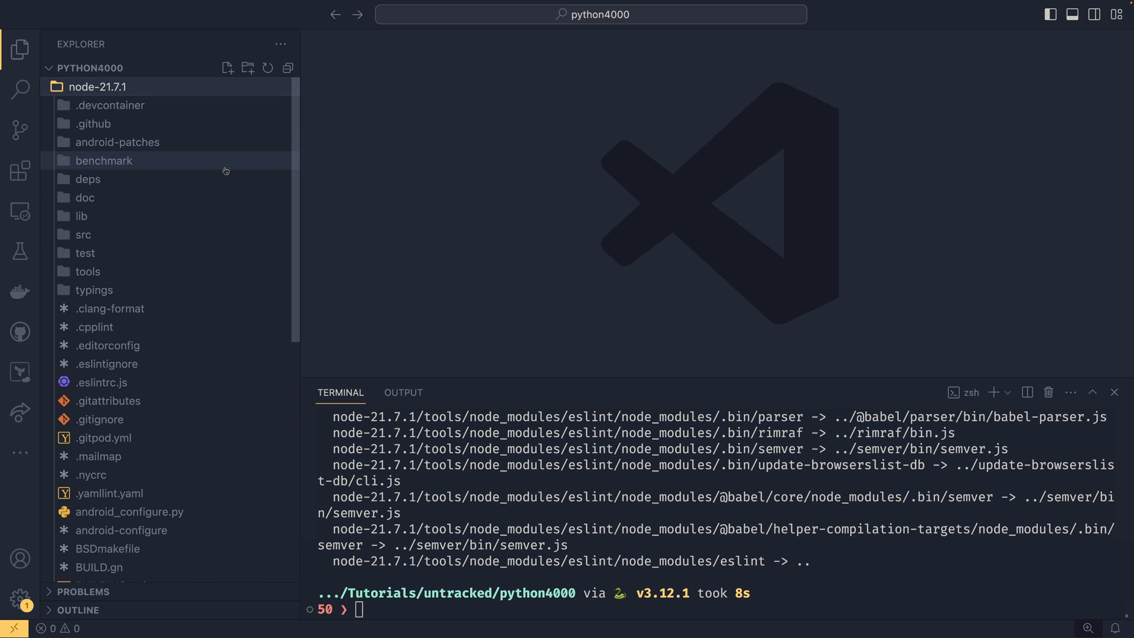
mouse_move(118, 141)
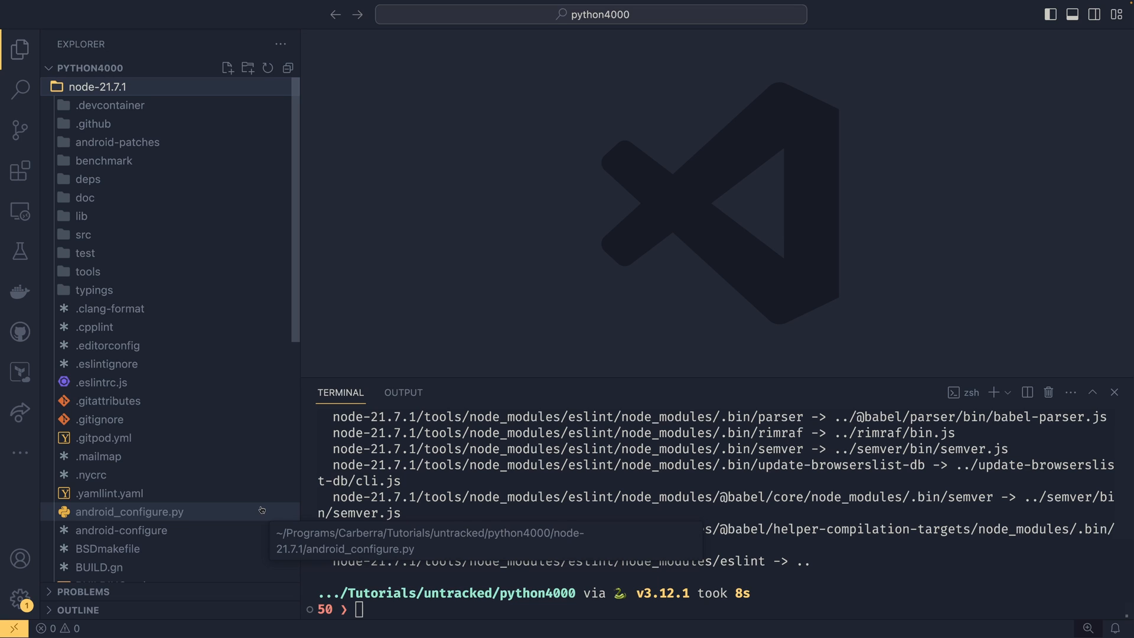
mouse_move(256, 506)
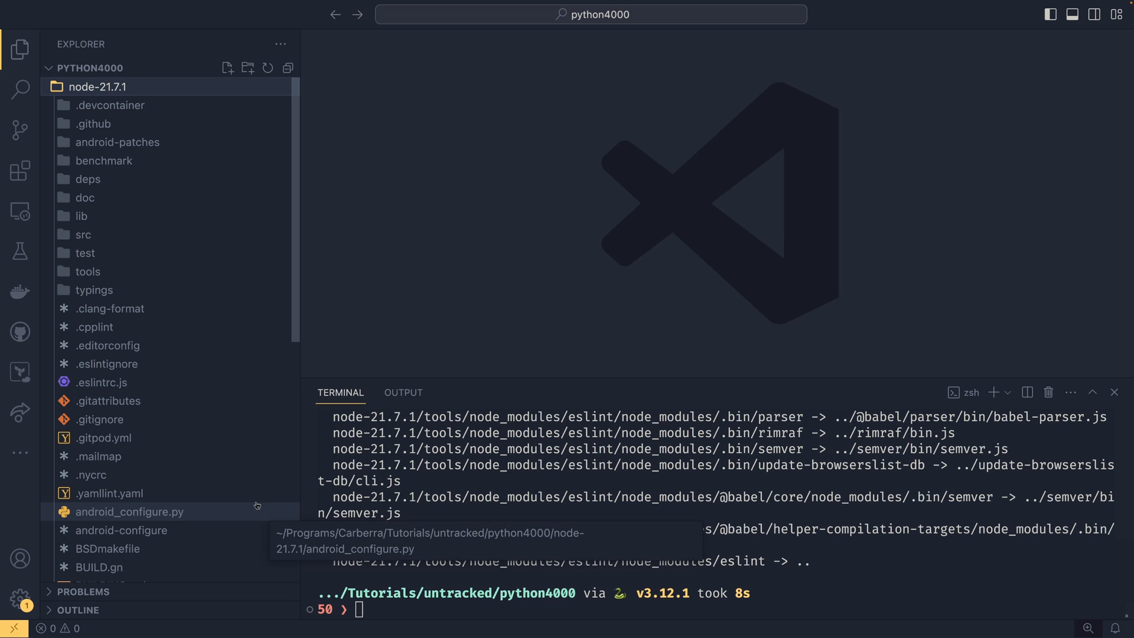
scroll("down", 3)
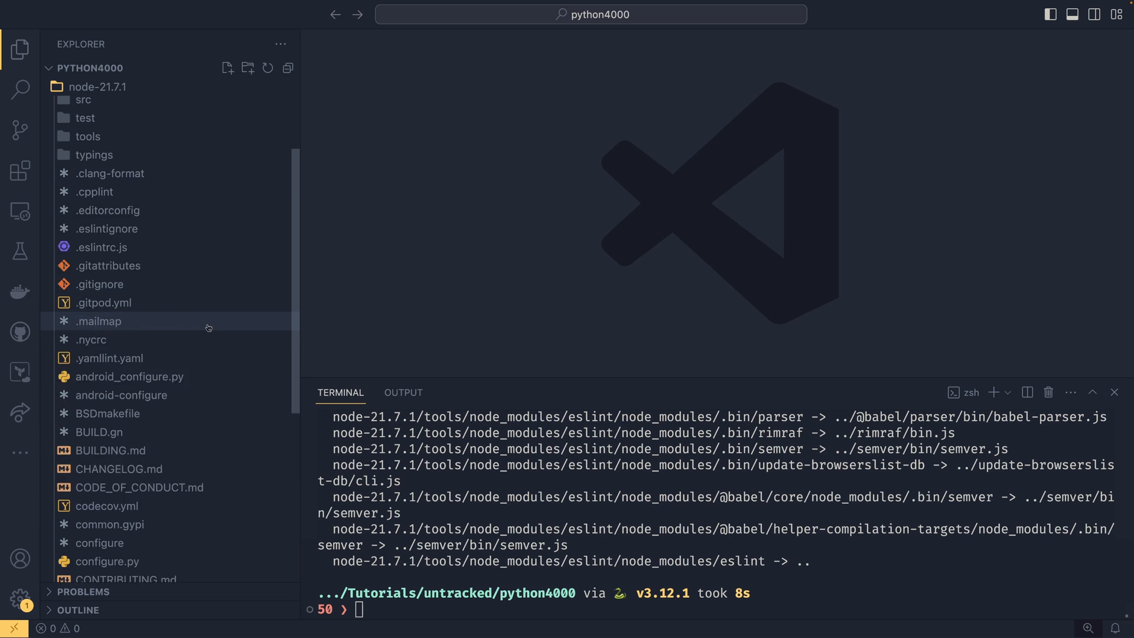
scroll("up", 3)
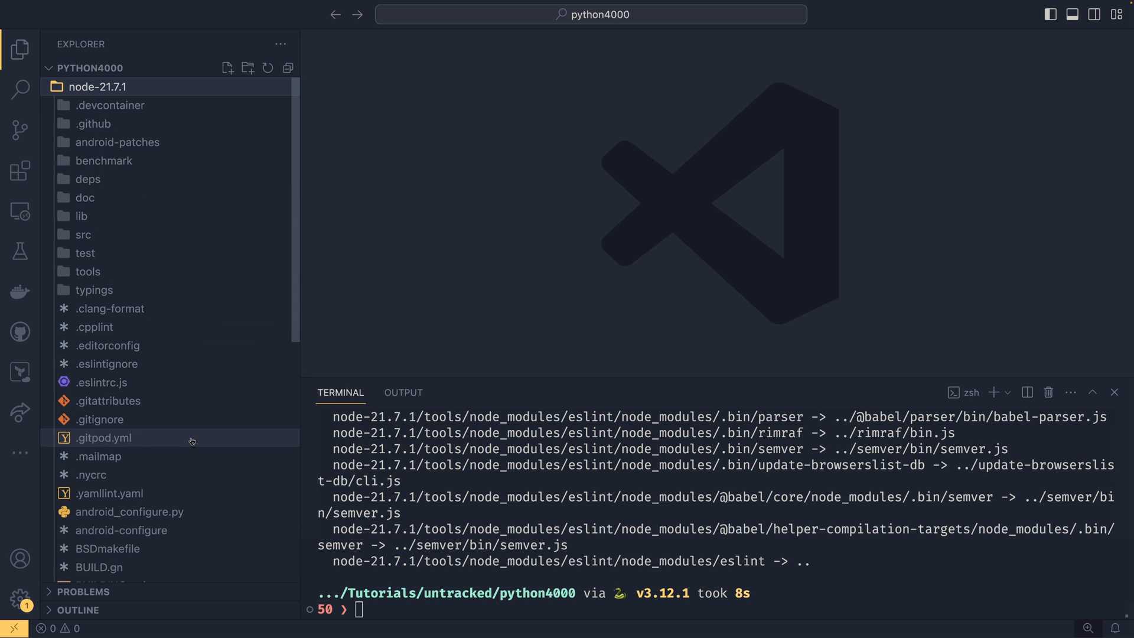
Collapse node-21.7.1 and run node hello-world.py in the terminal.
left_click(101, 86)
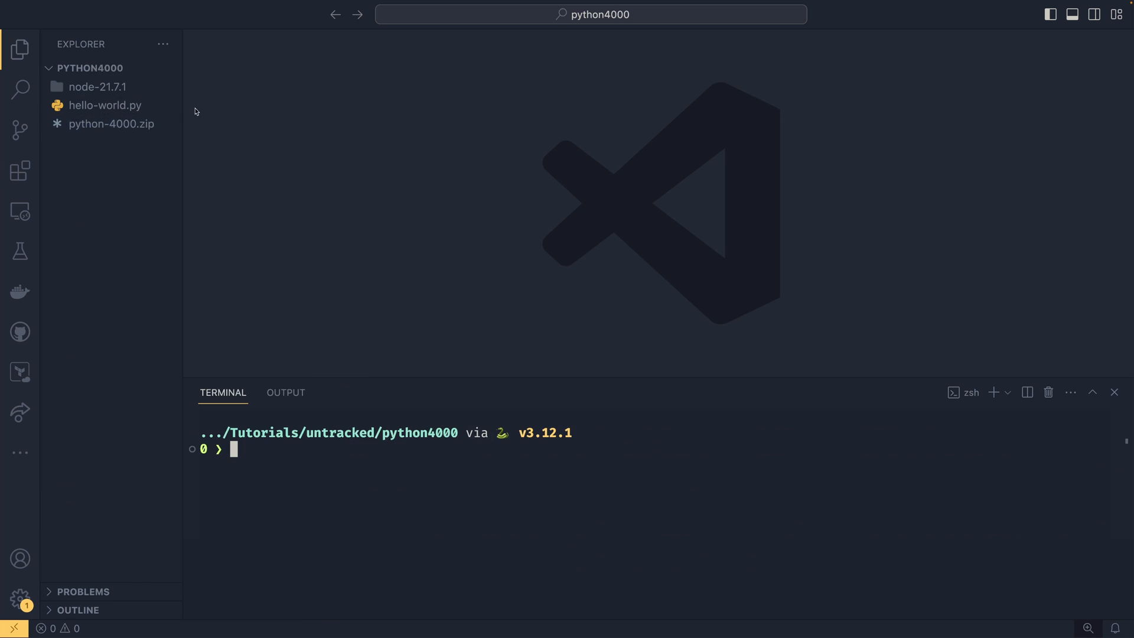
mouse_move(104, 105)
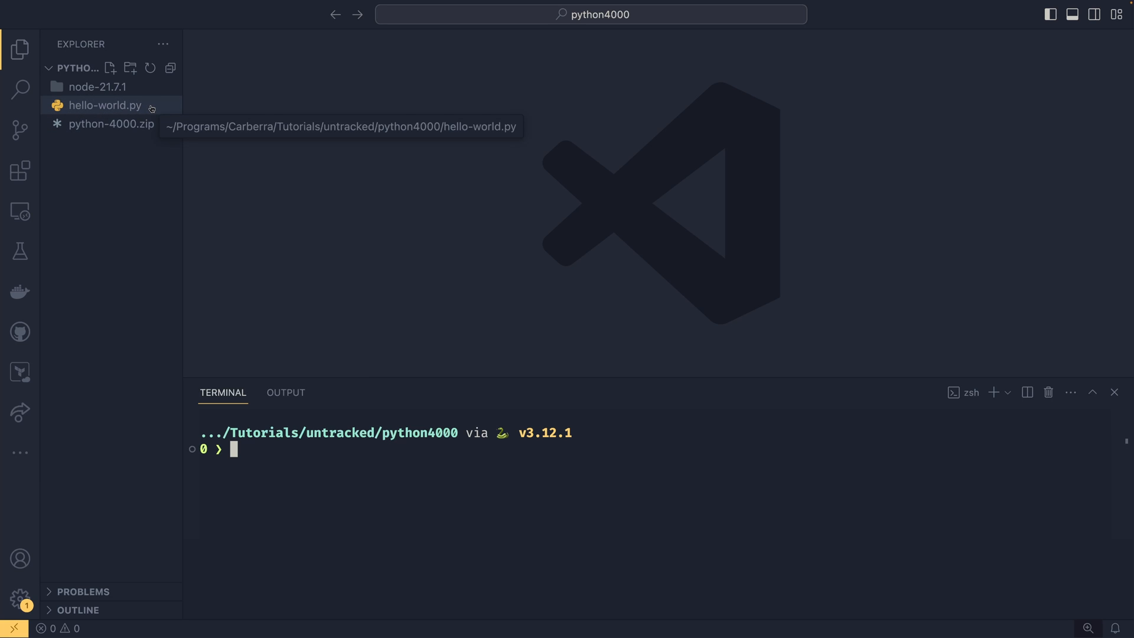
mouse_move(547, 312)
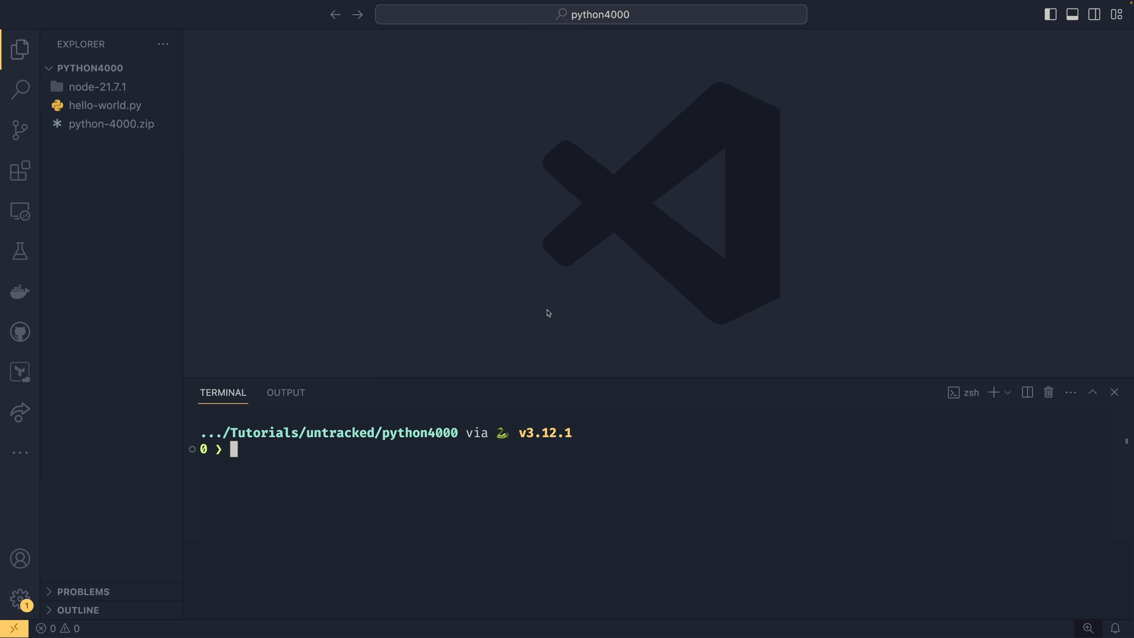
type("node")
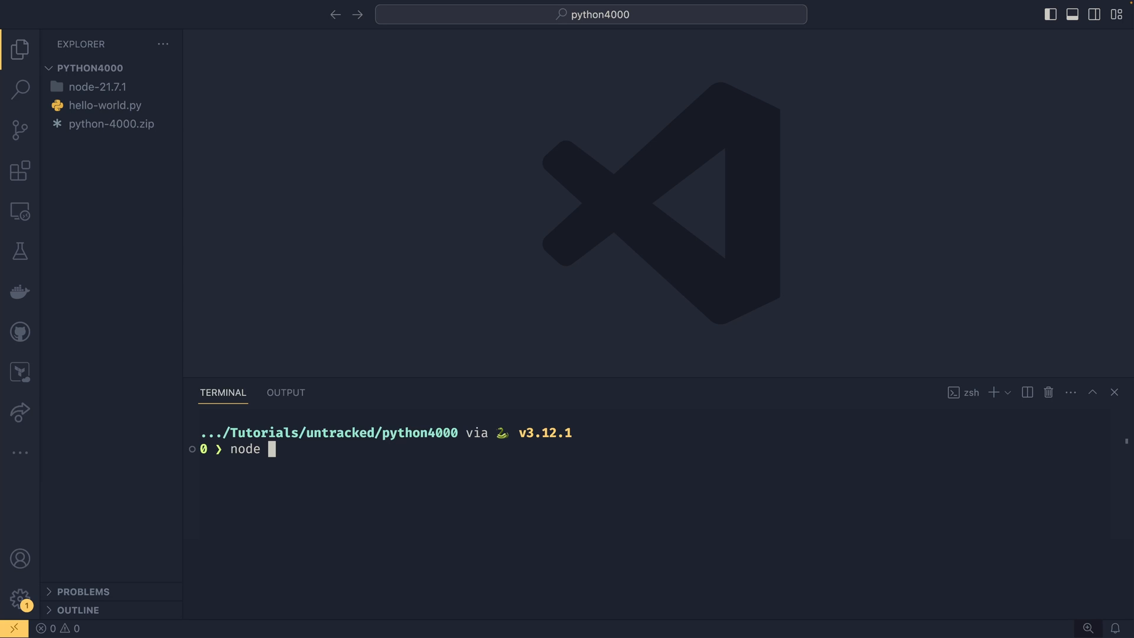
type("h")
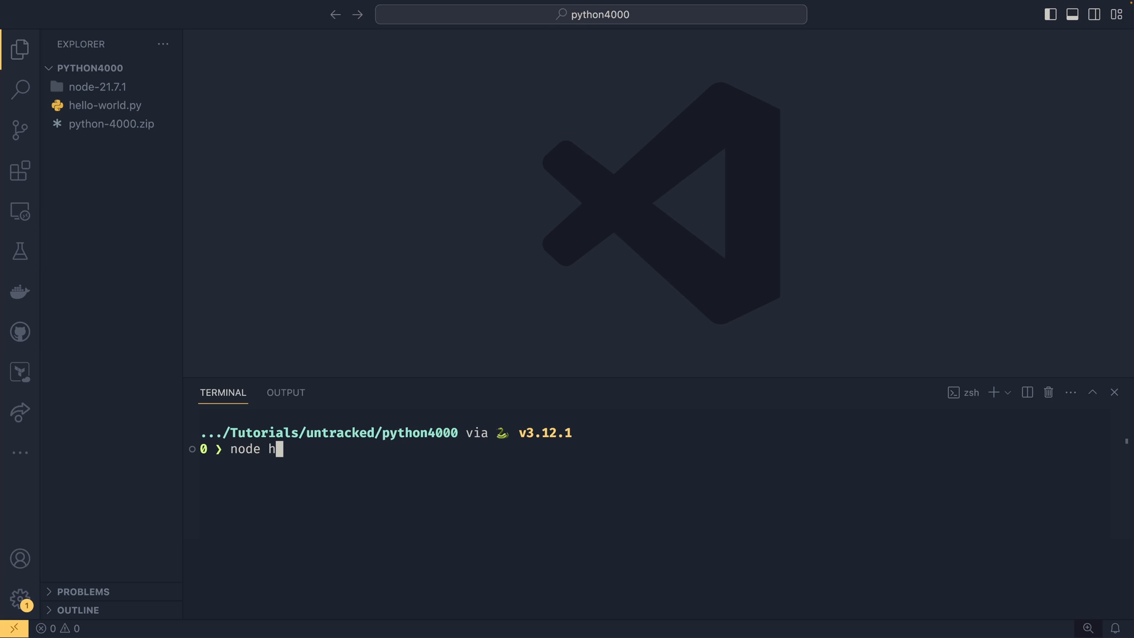
type("ello-world.py")
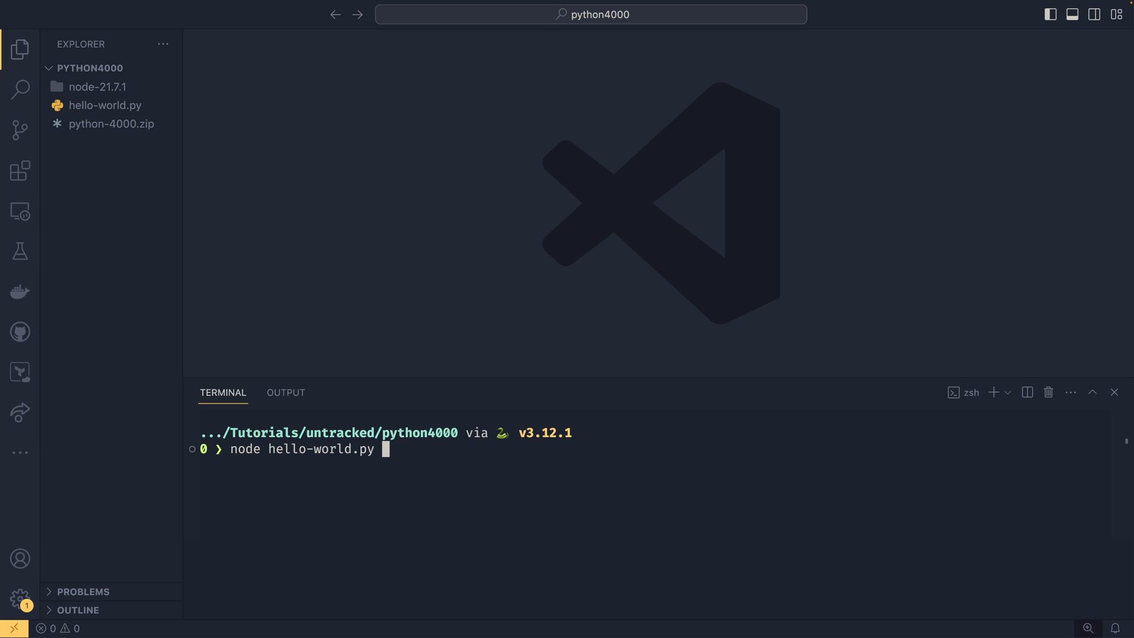
key("Return")
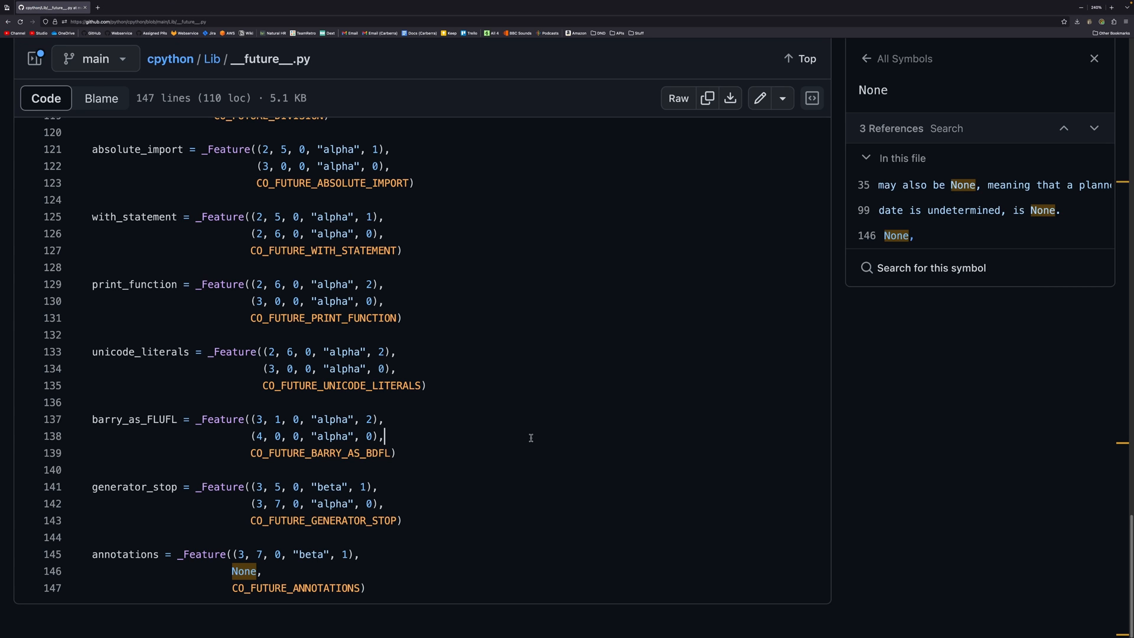
mouse_move(250, 442)
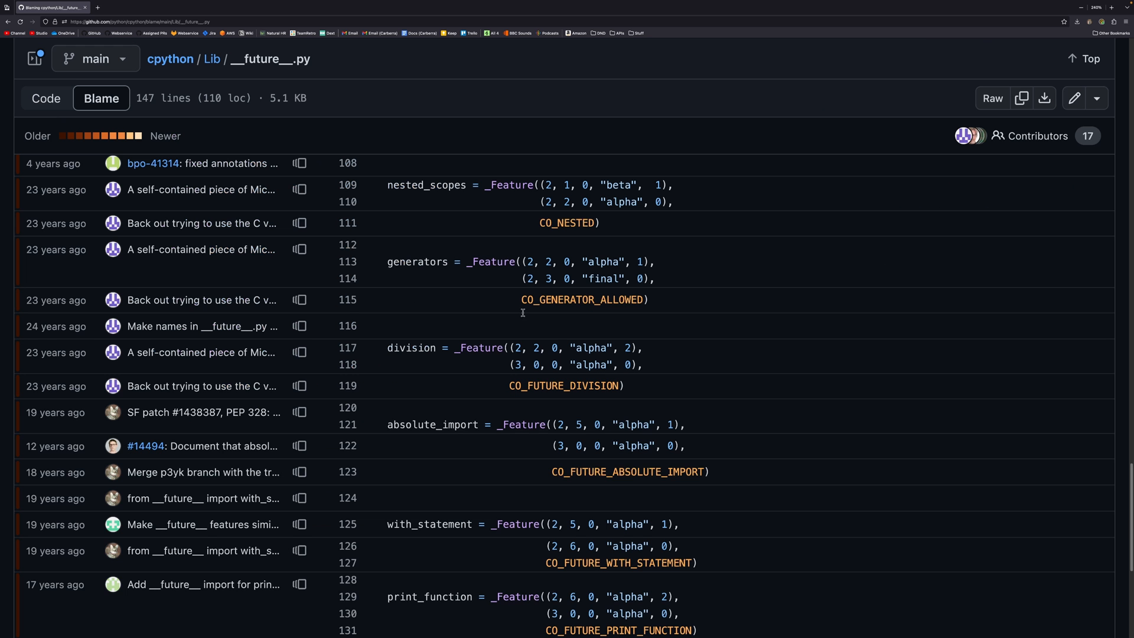
Scroll the blame view of __future__.py down to the barry_as_FLUFL lines.
scroll("down", 3)
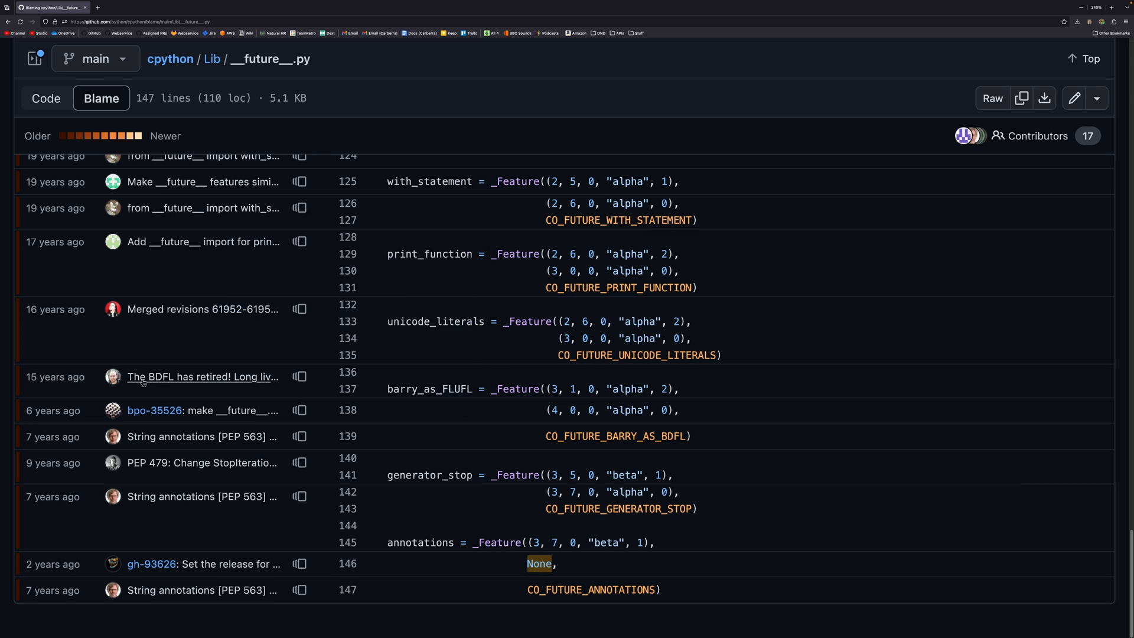
mouse_move(204, 375)
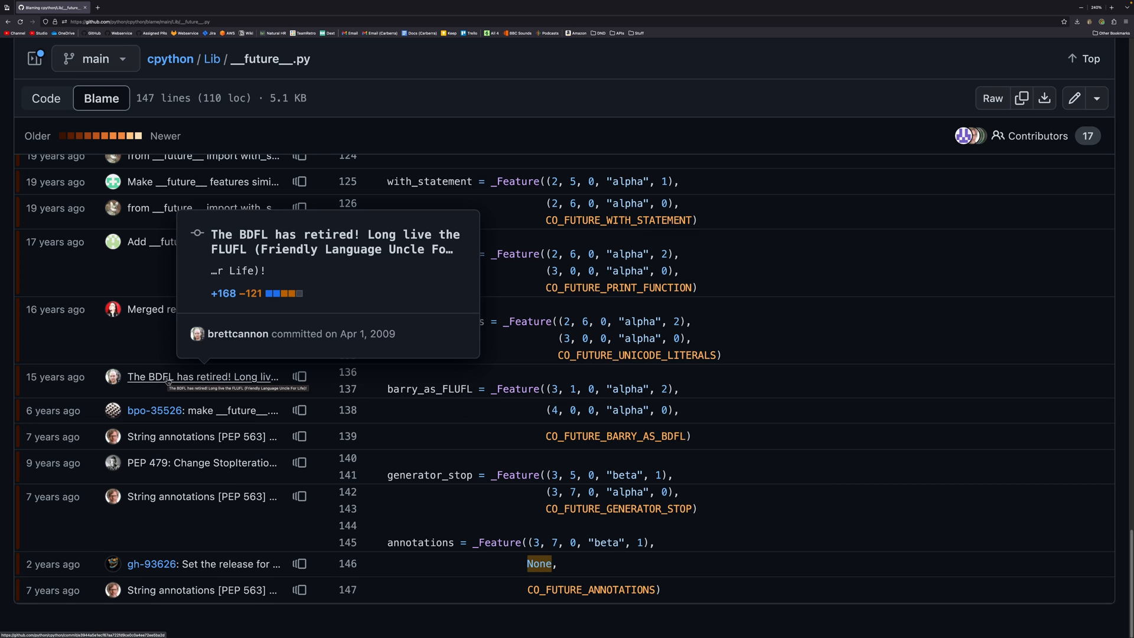
mouse_move(395, 337)
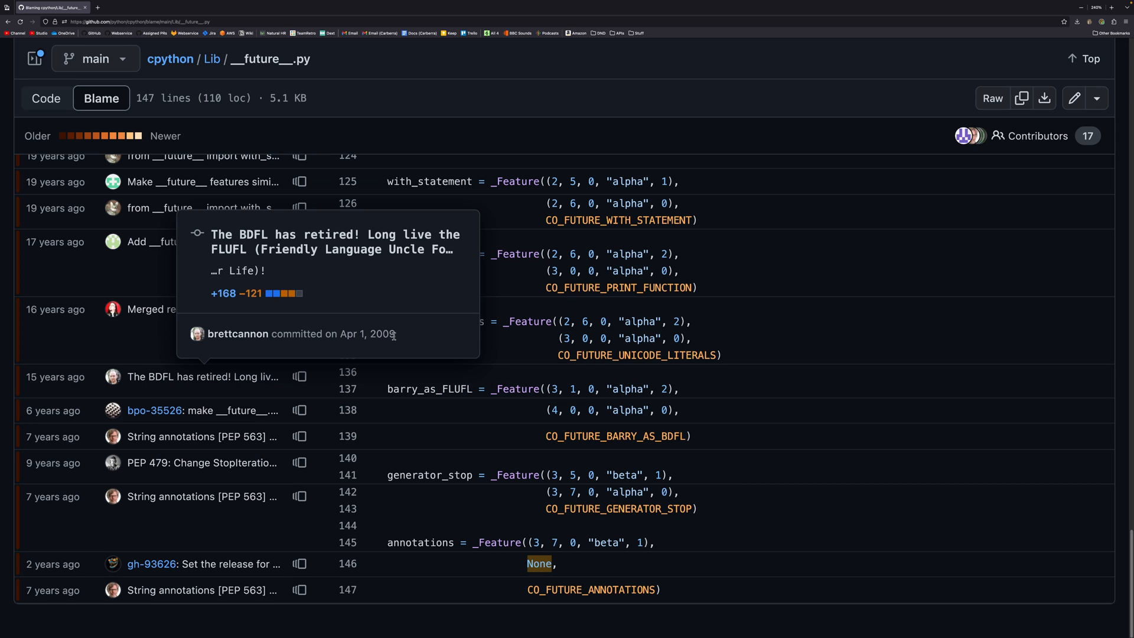
mouse_move(374, 333)
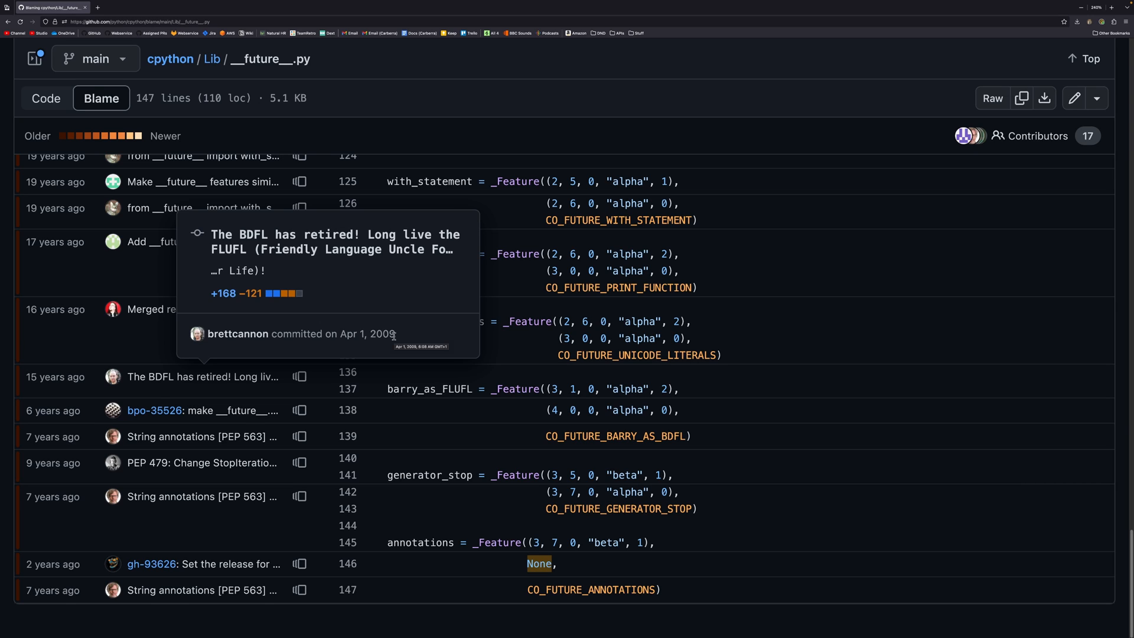
mouse_move(406, 341)
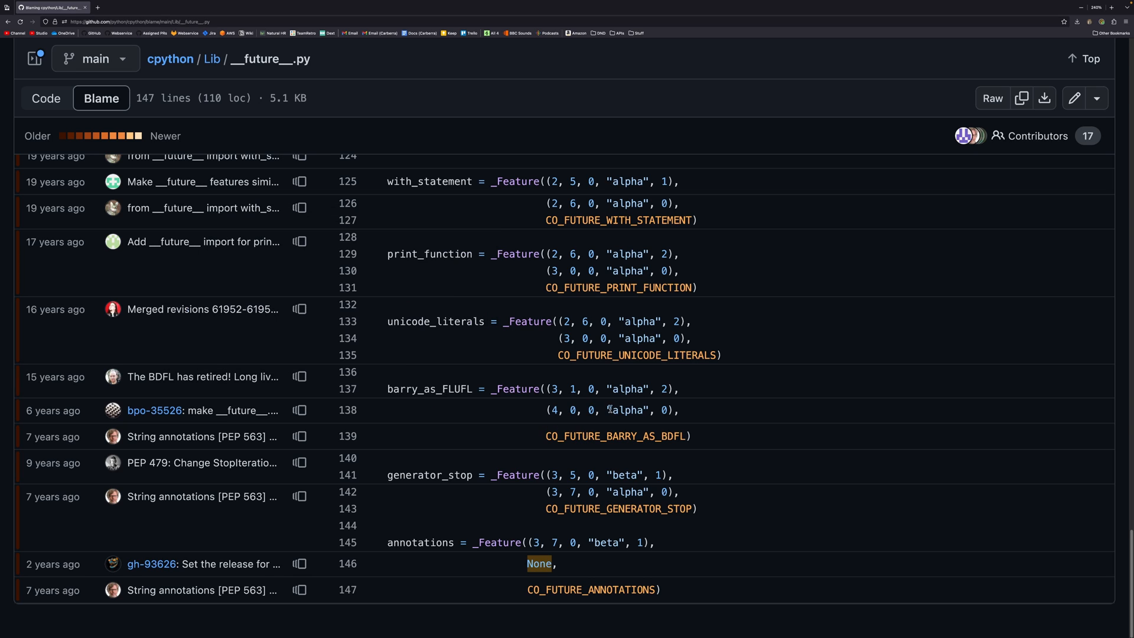
mouse_move(221, 416)
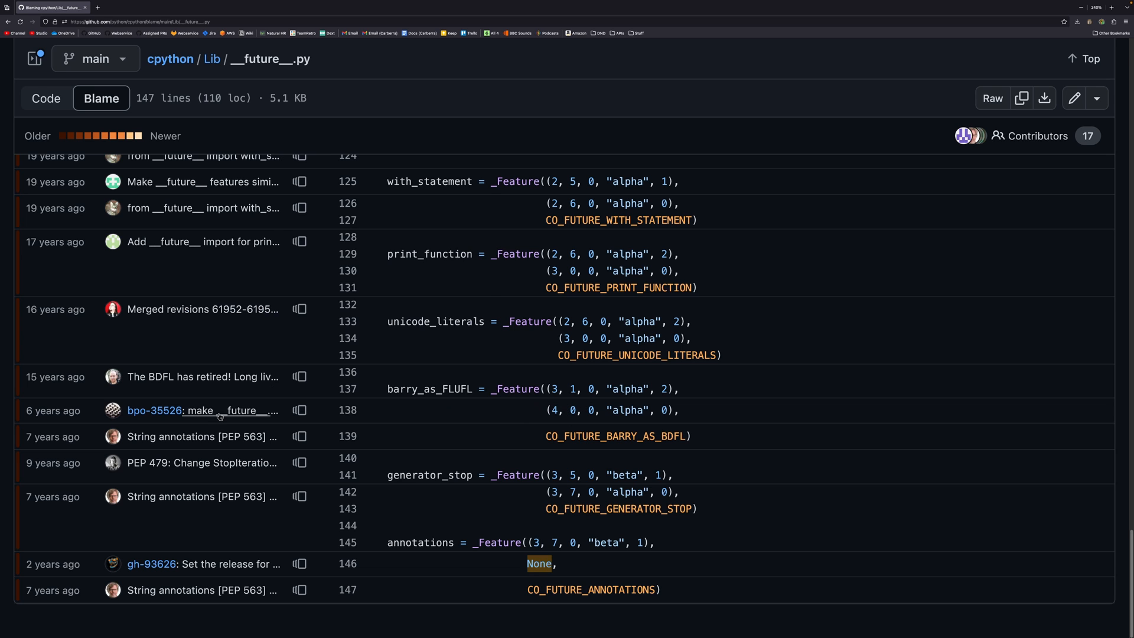
Open the bpo-35526 commit for line 138 and review its diff making barry_as_FLUFL mandatory in 4.0.
left_click(200, 410)
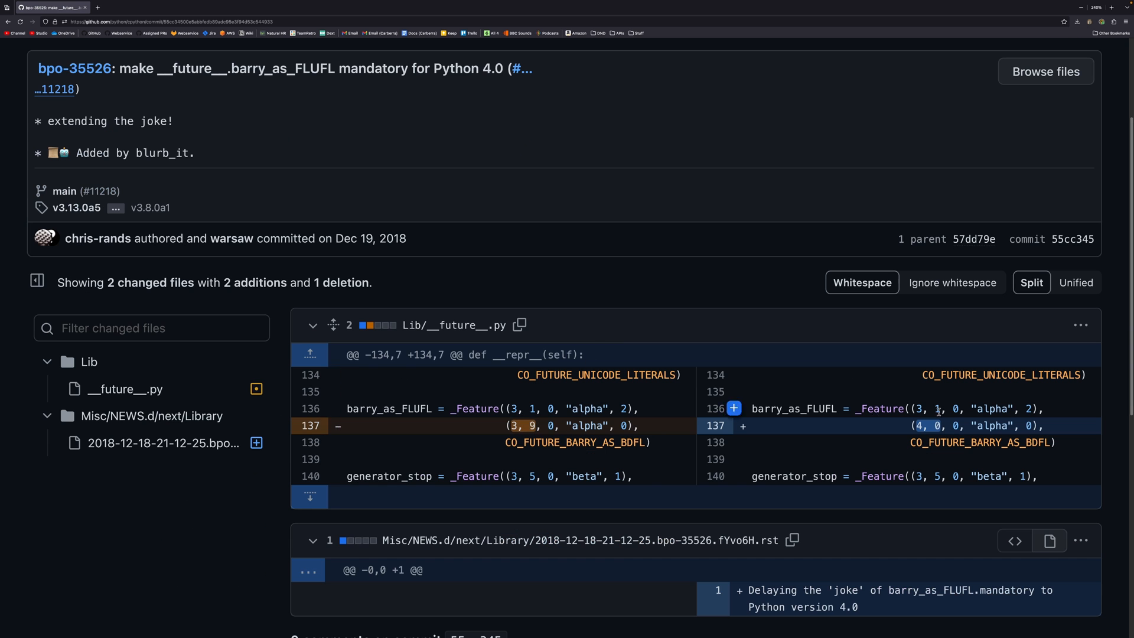
scroll("down", 3)
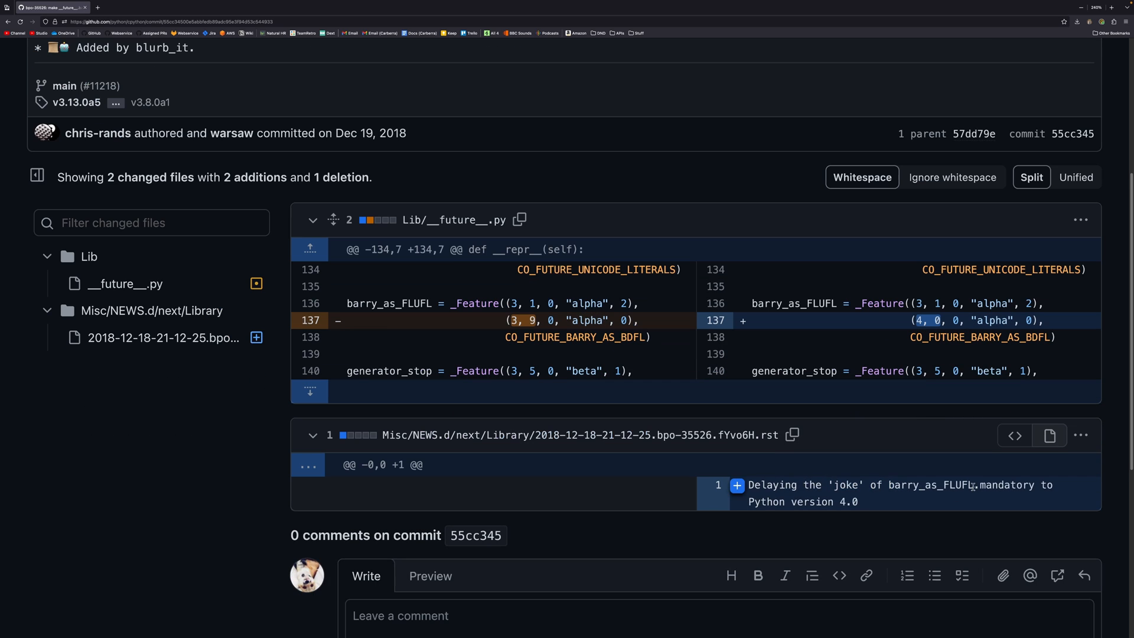
scroll("up", 3)
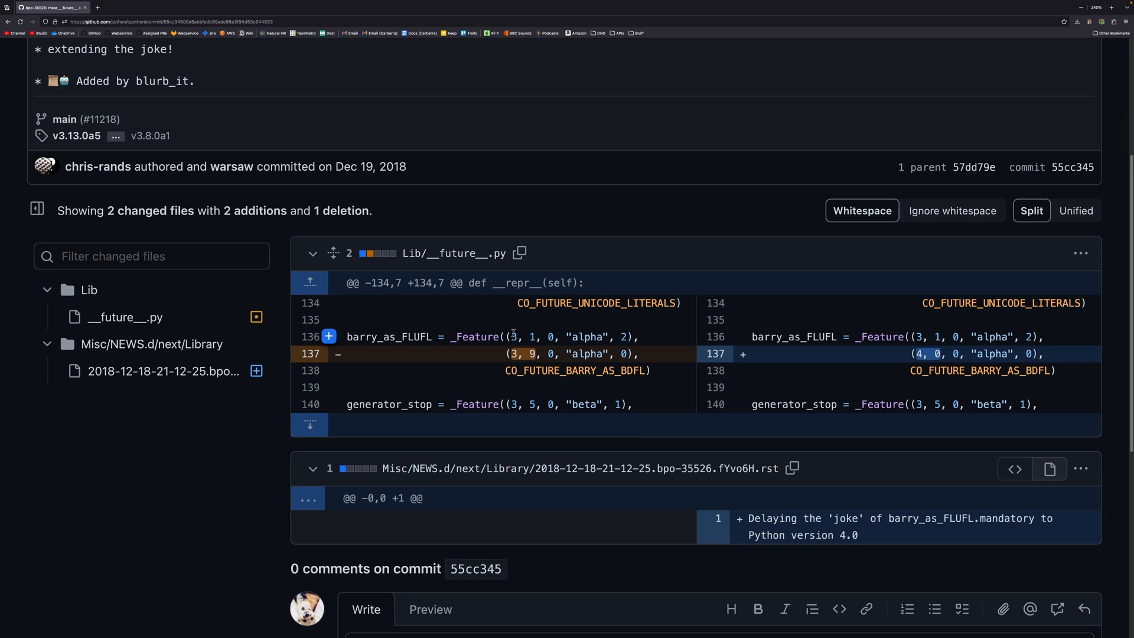
mouse_move(536, 353)
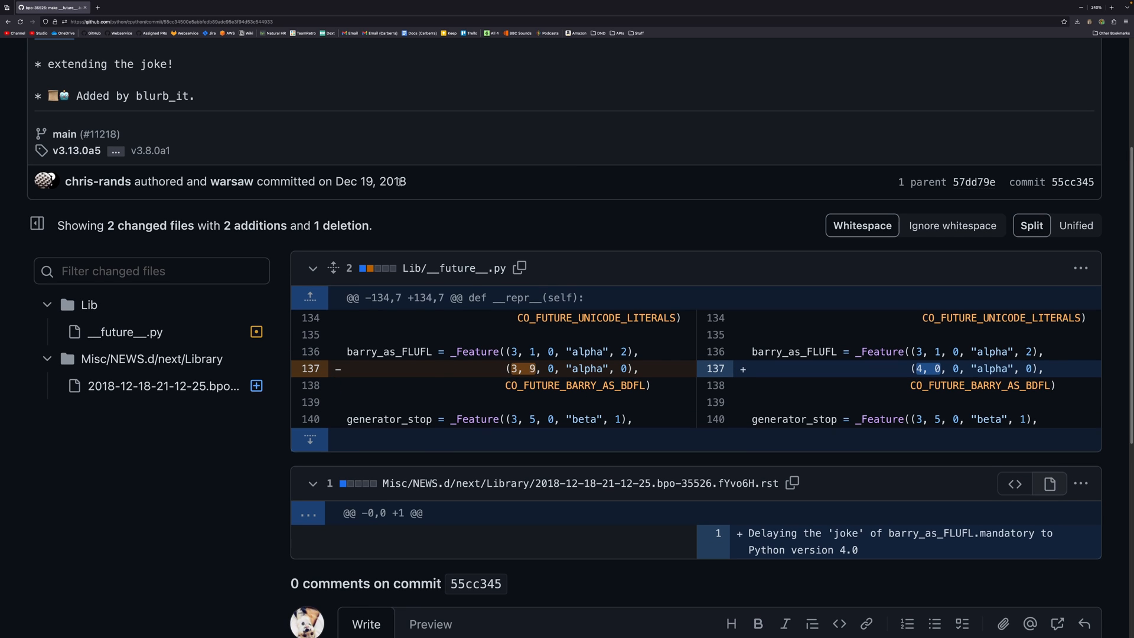
mouse_move(520, 267)
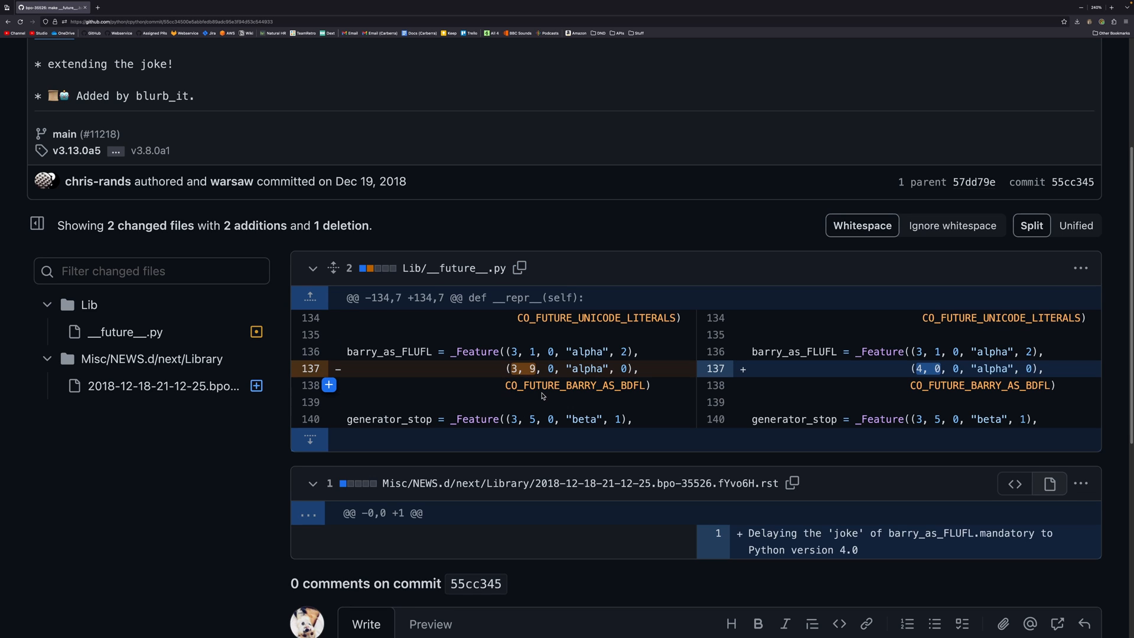
mouse_move(944, 363)
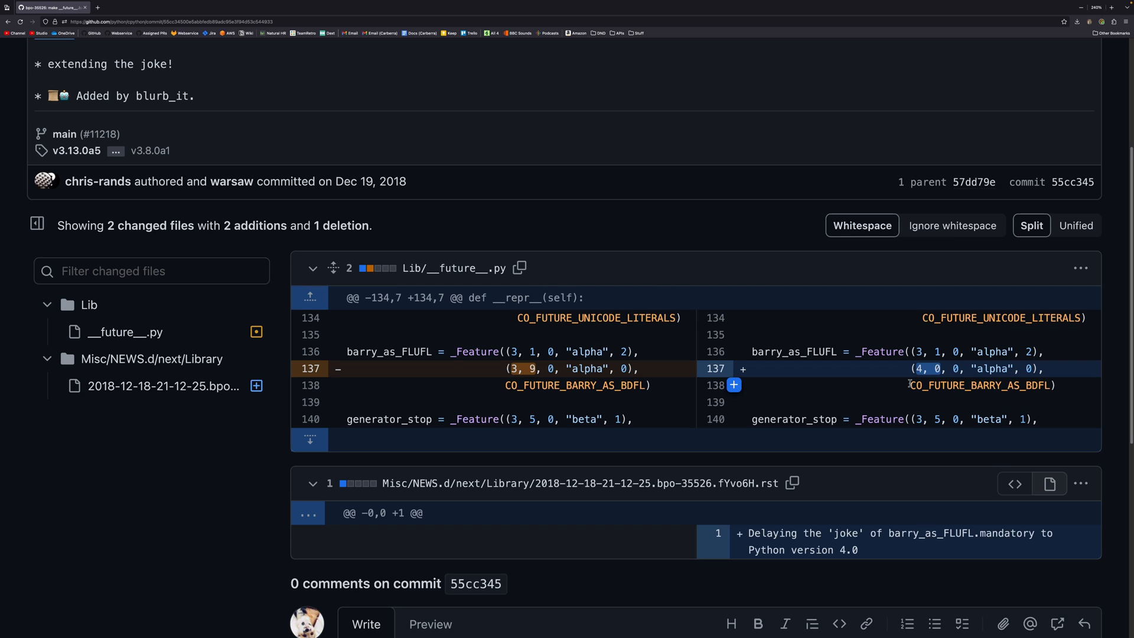
mouse_move(882, 457)
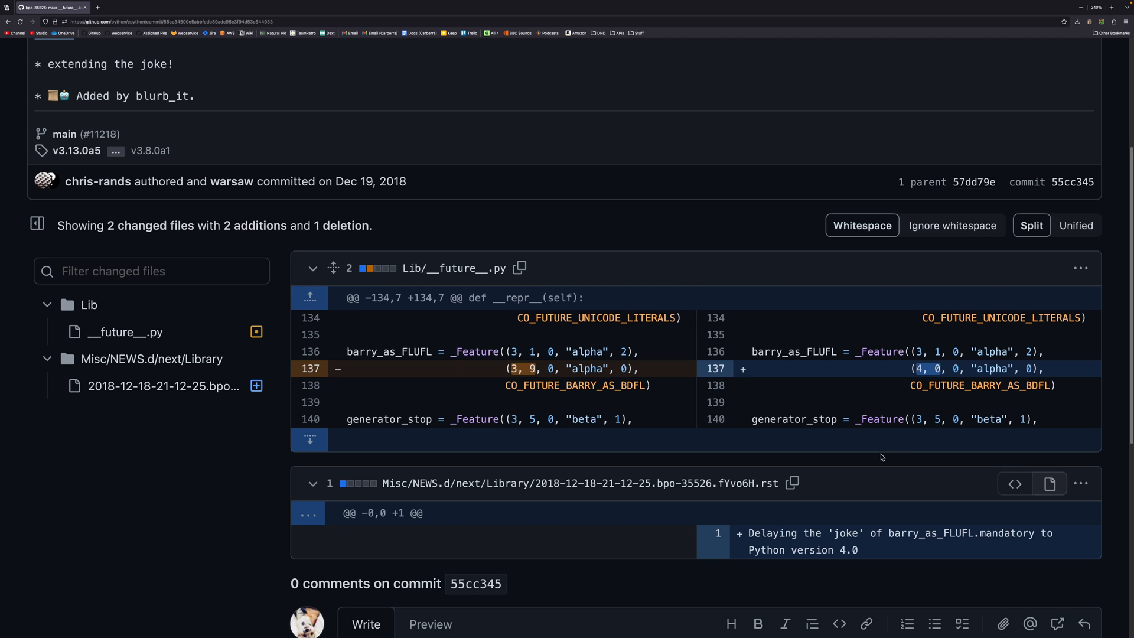